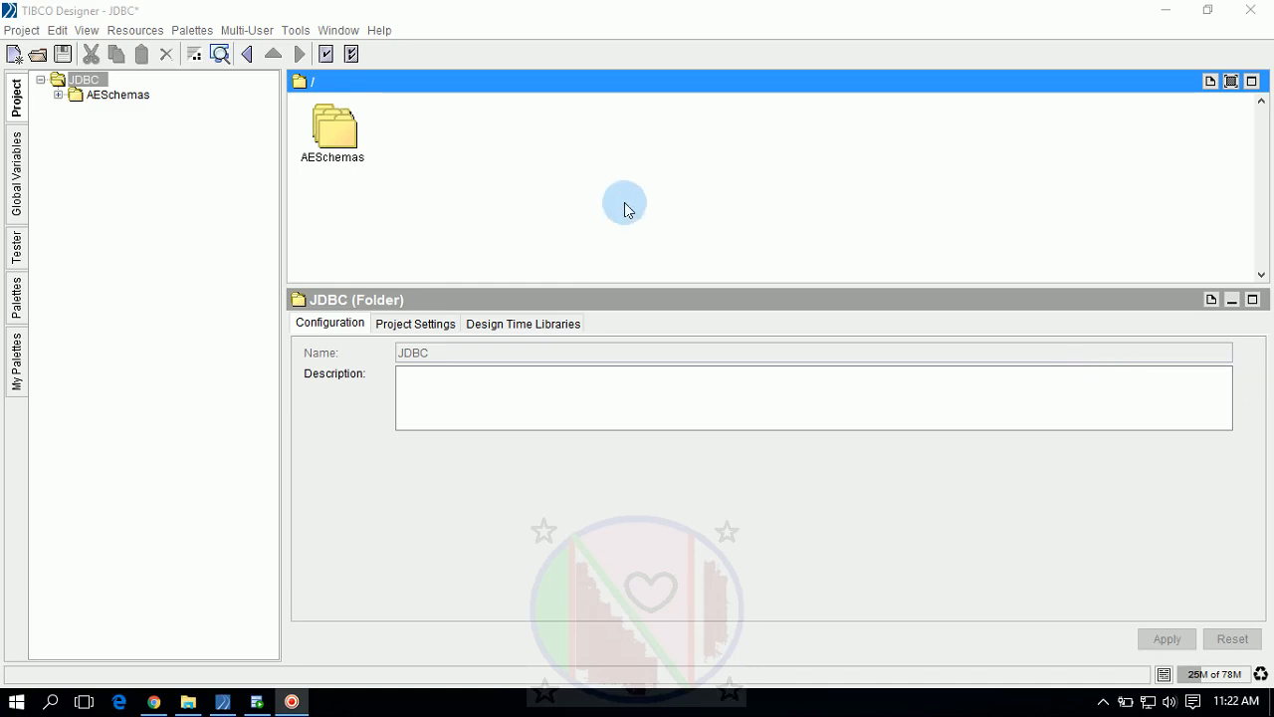
{"action": "mouse_move", "coordinate": [586, 139]}
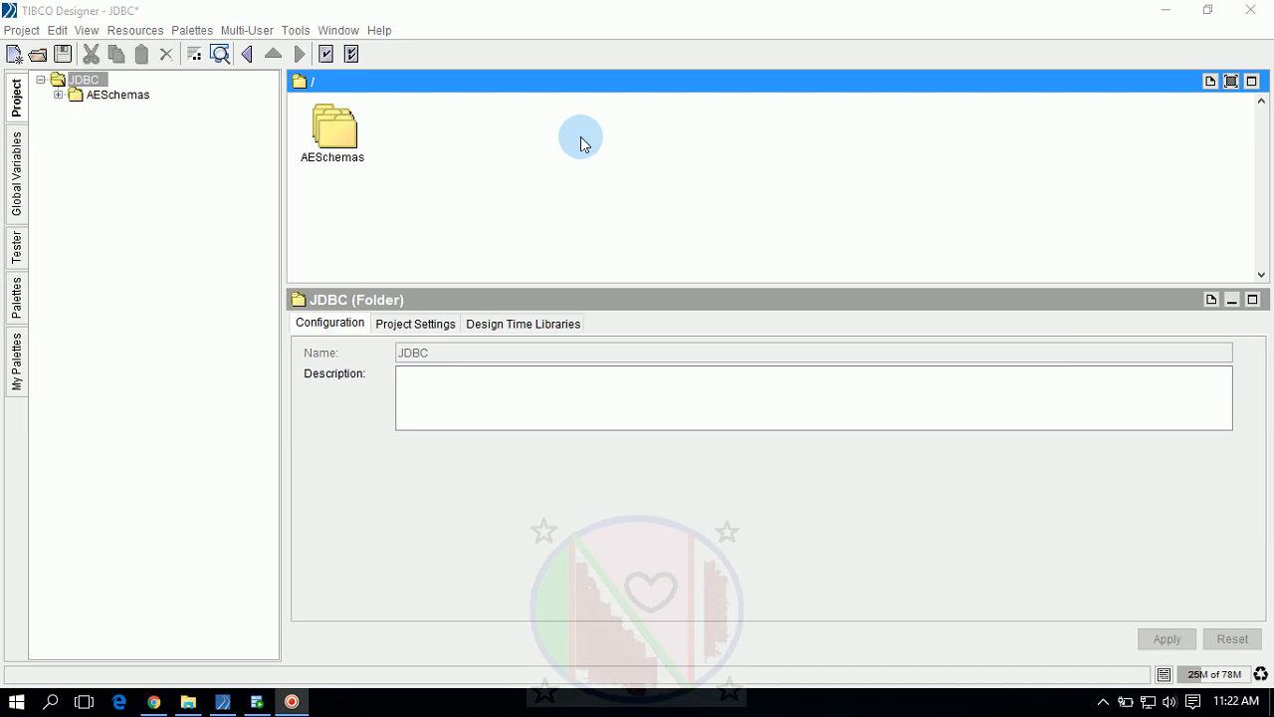
{"action": "mouse_move", "coordinate": [572, 137]}
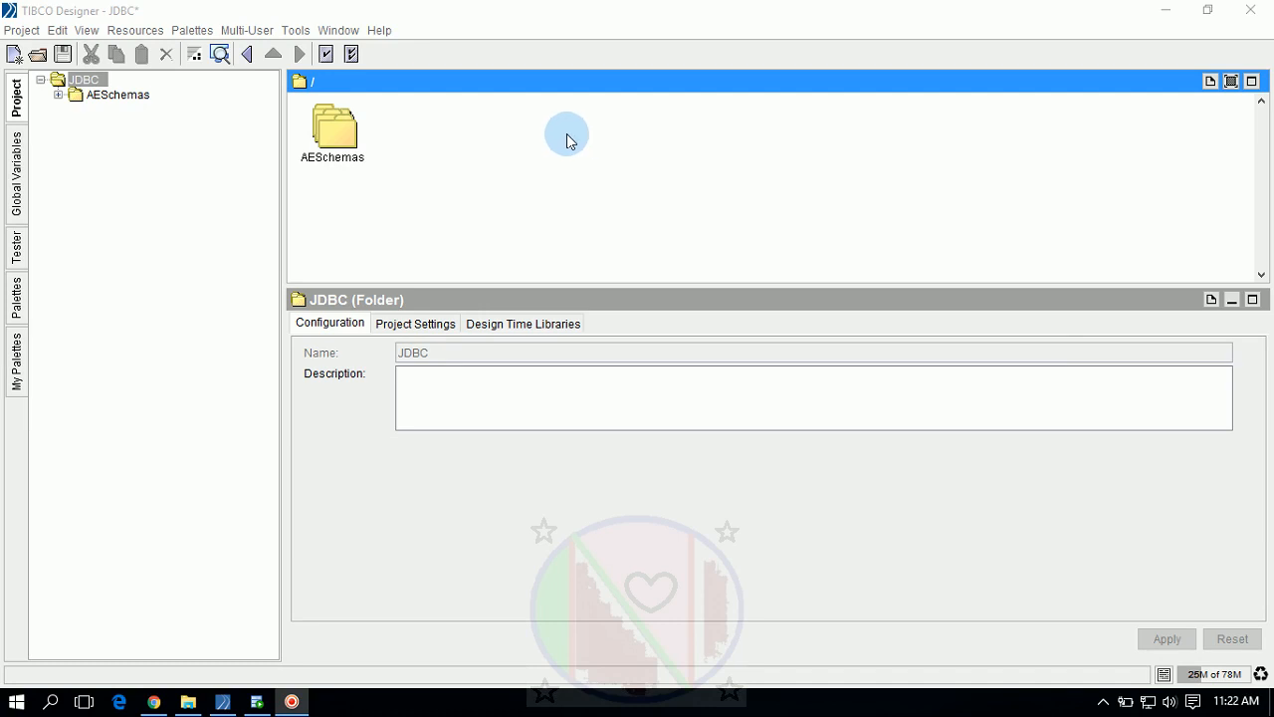
{"action": "mouse_move", "coordinate": [570, 138]}
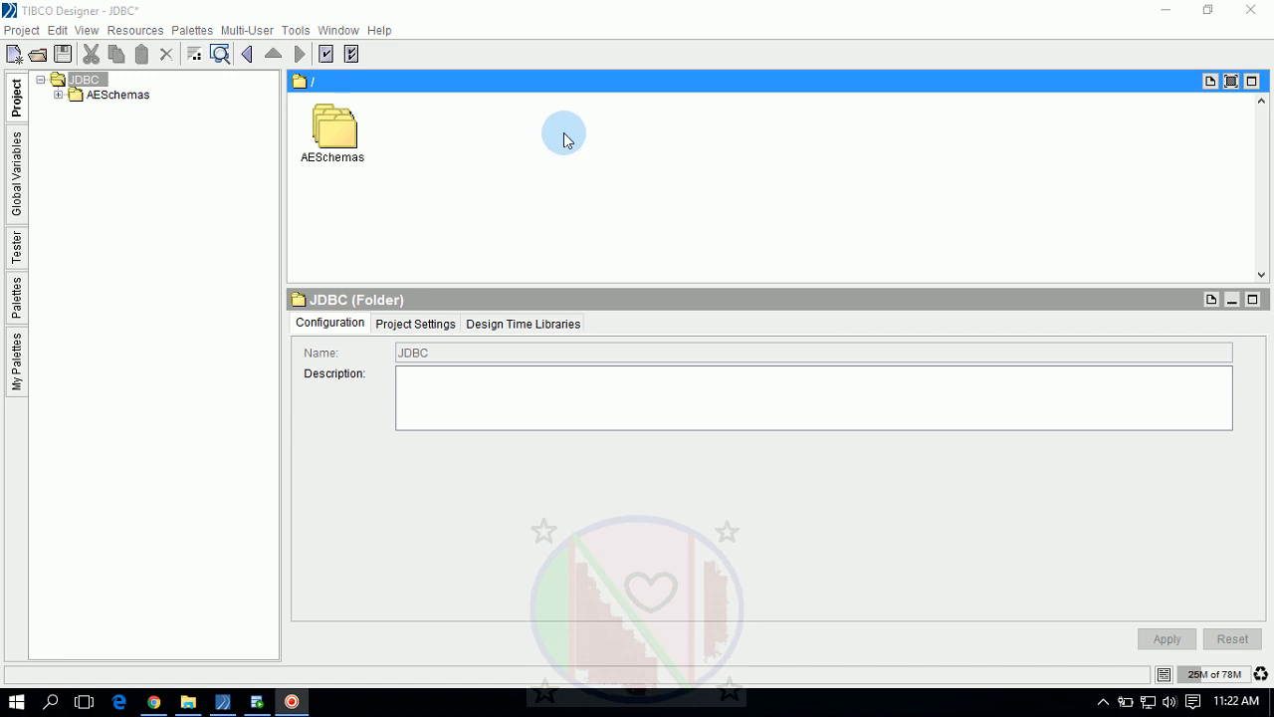
{"action": "mouse_move", "coordinate": [527, 138]}
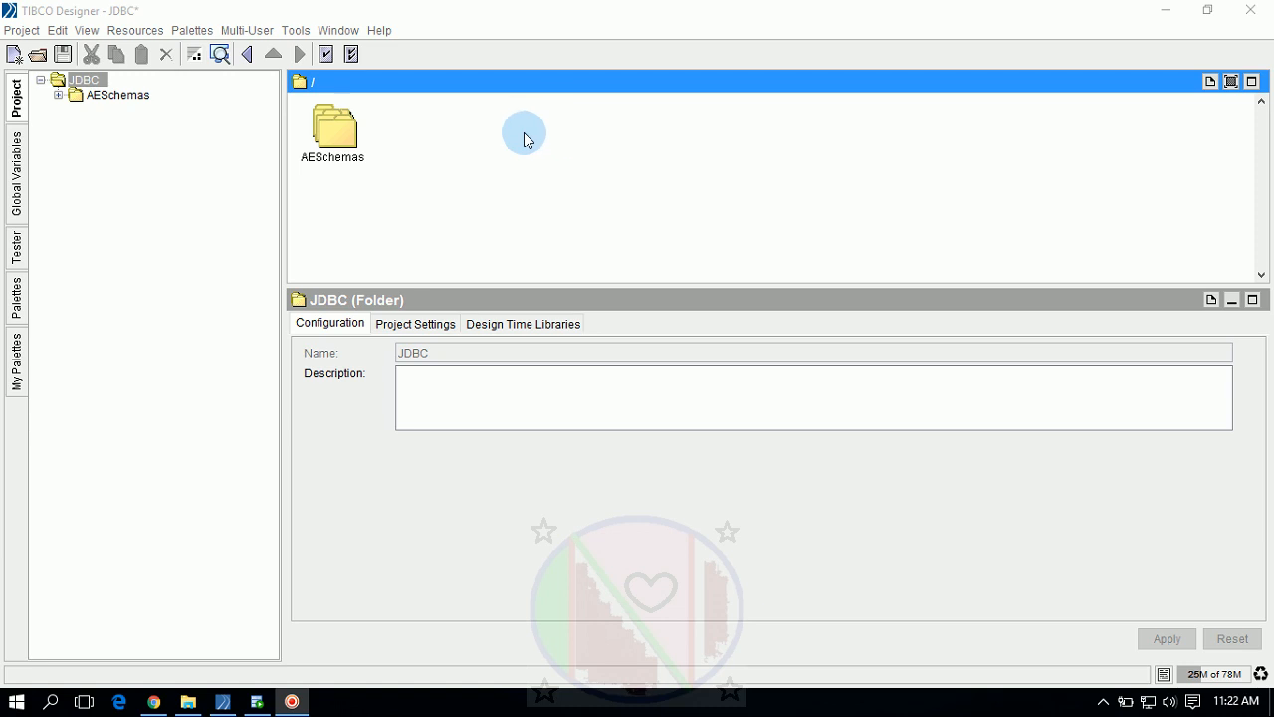
Open the design panel's context menu to show Add Resource and its JDBC category
{"action": "right_click", "coordinate": [524, 135]}
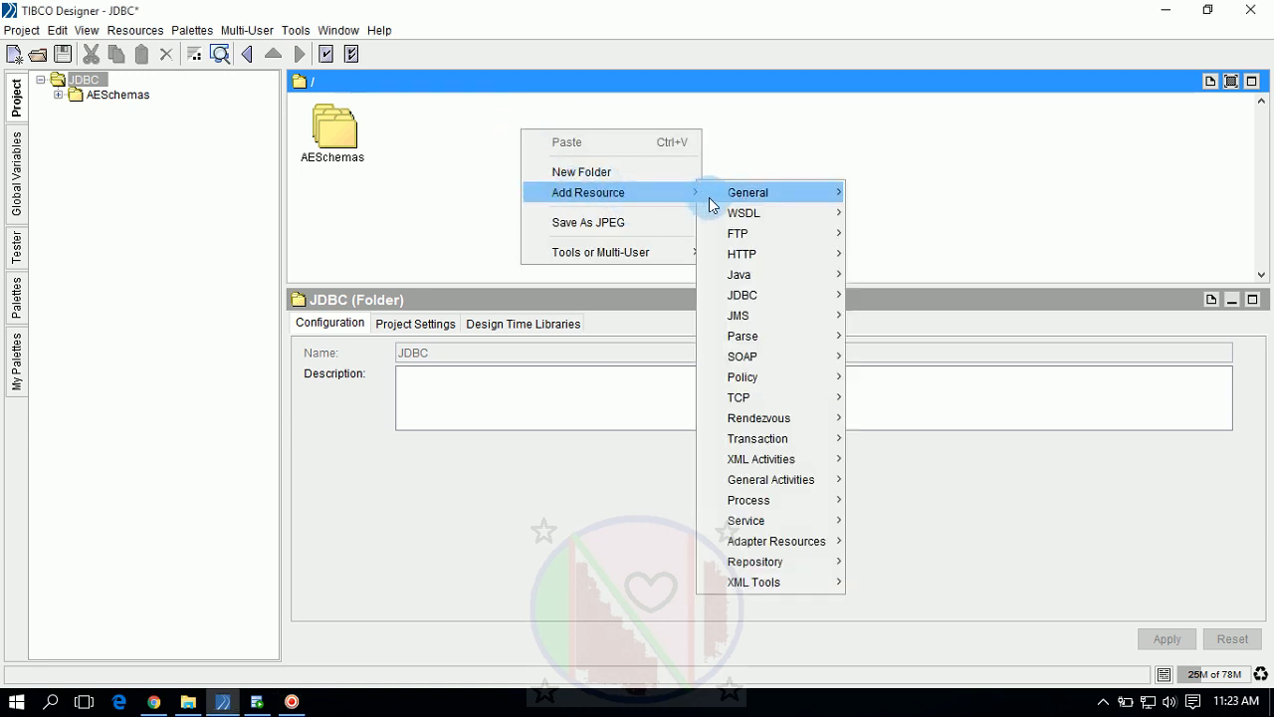
{"action": "mouse_move", "coordinate": [741, 295]}
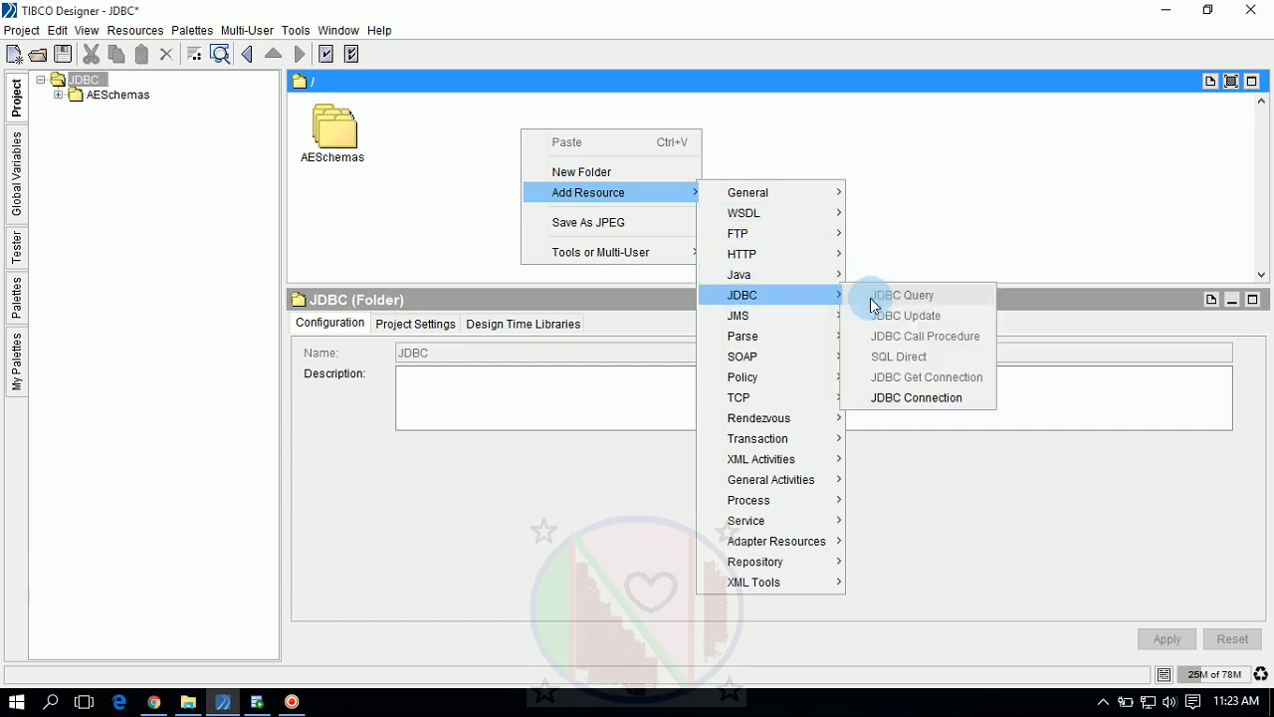
{"action": "mouse_move", "coordinate": [896, 397]}
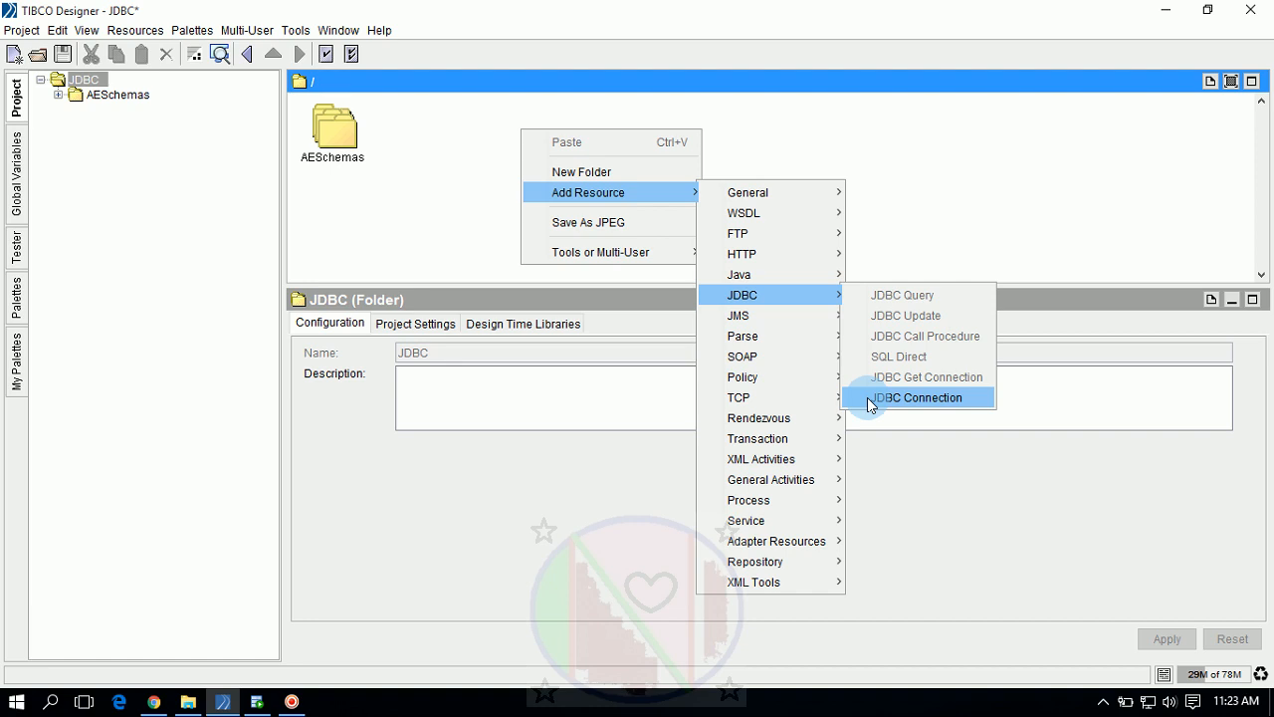
Add a JDBC Connection resource, cancelling the typed description 'hfua' to leave it empty
{"action": "left_click", "coordinate": [919, 397]}
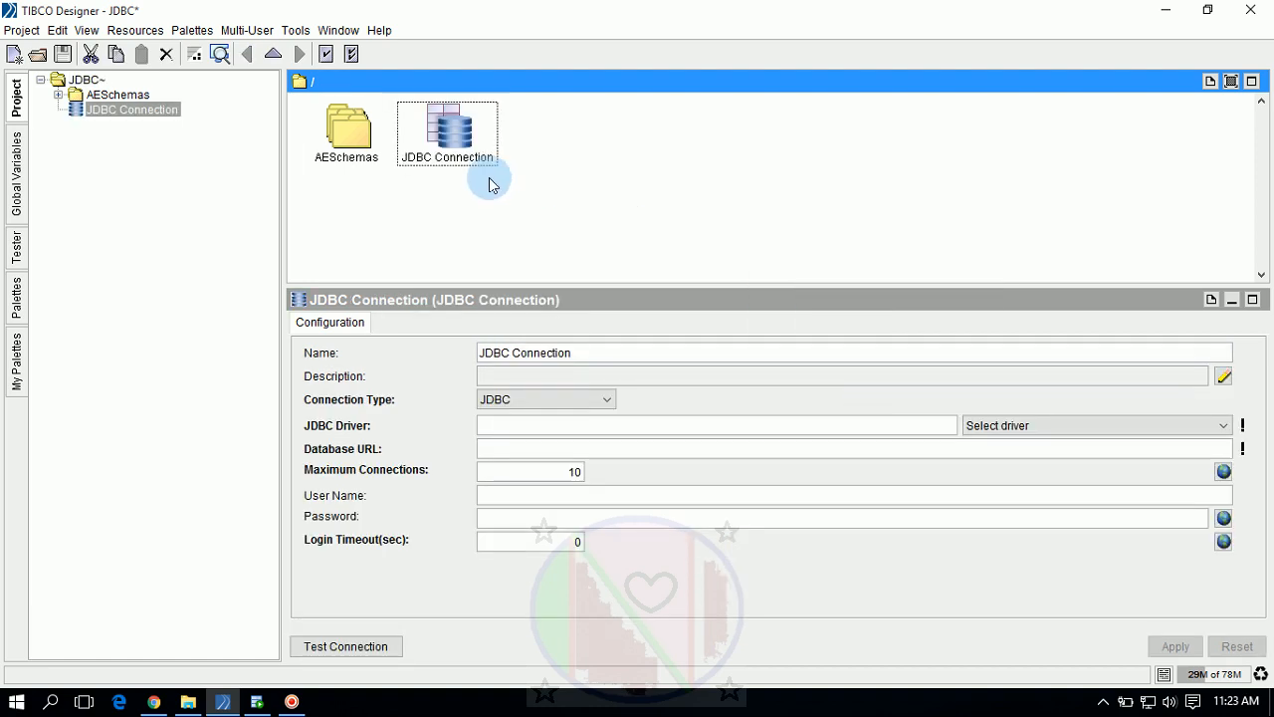
{"action": "mouse_move", "coordinate": [458, 195]}
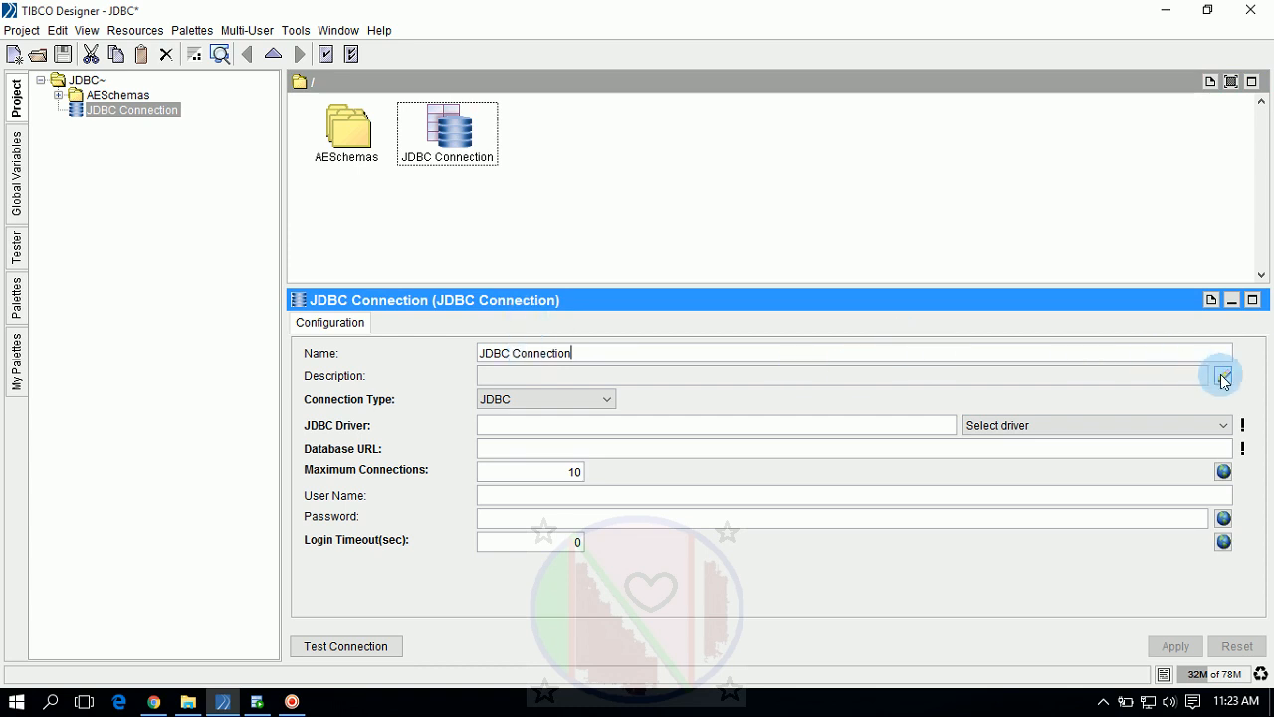
{"action": "left_click", "coordinate": [1223, 378]}
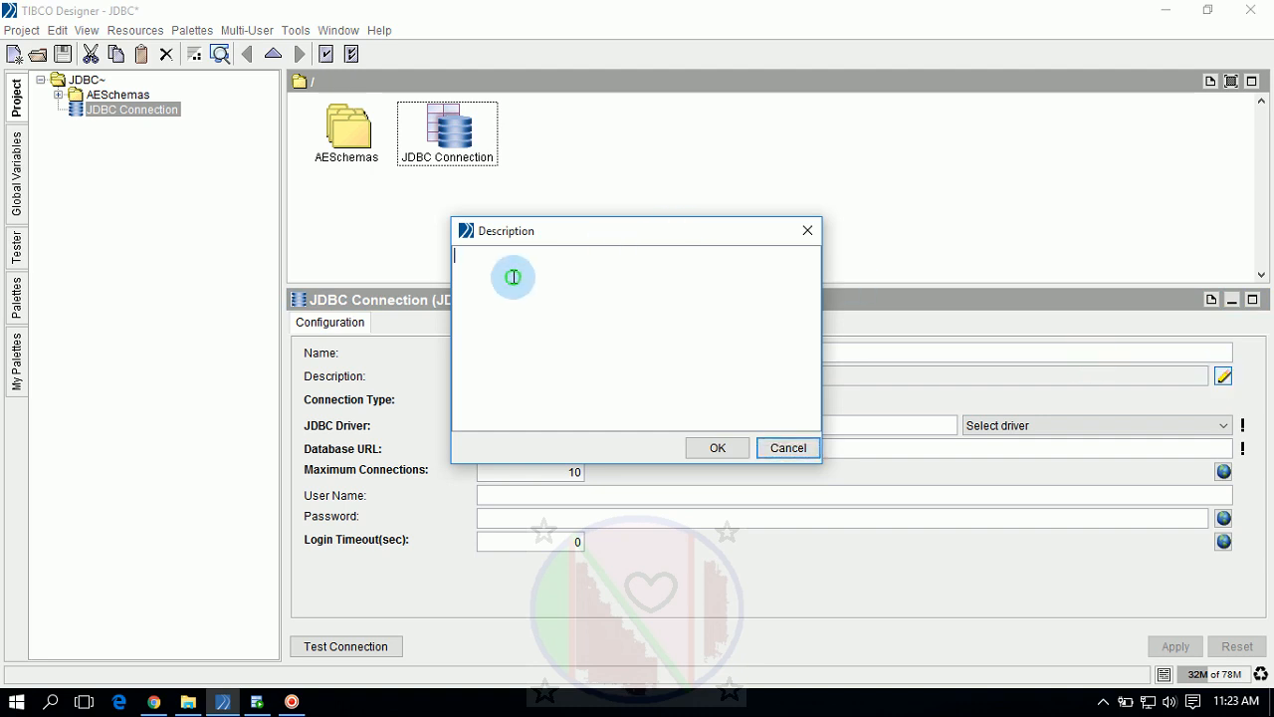
{"action": "type", "text": "hfua"}
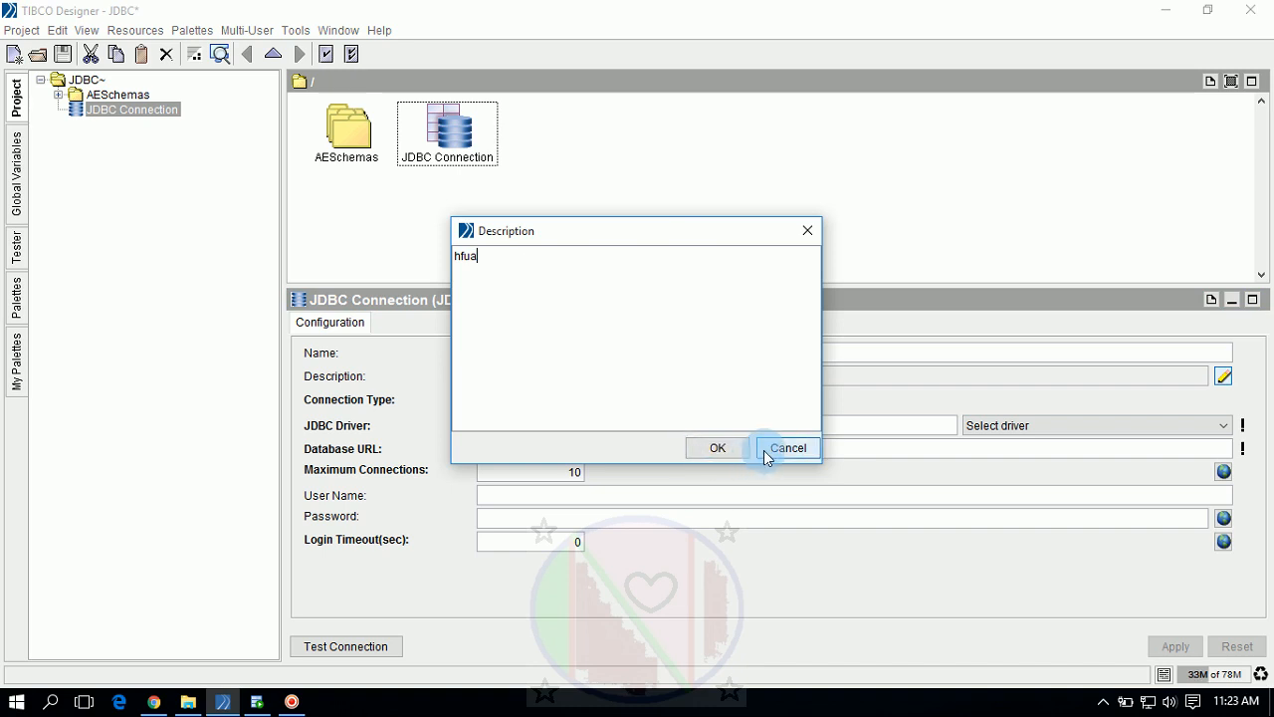
{"action": "left_click", "coordinate": [788, 447]}
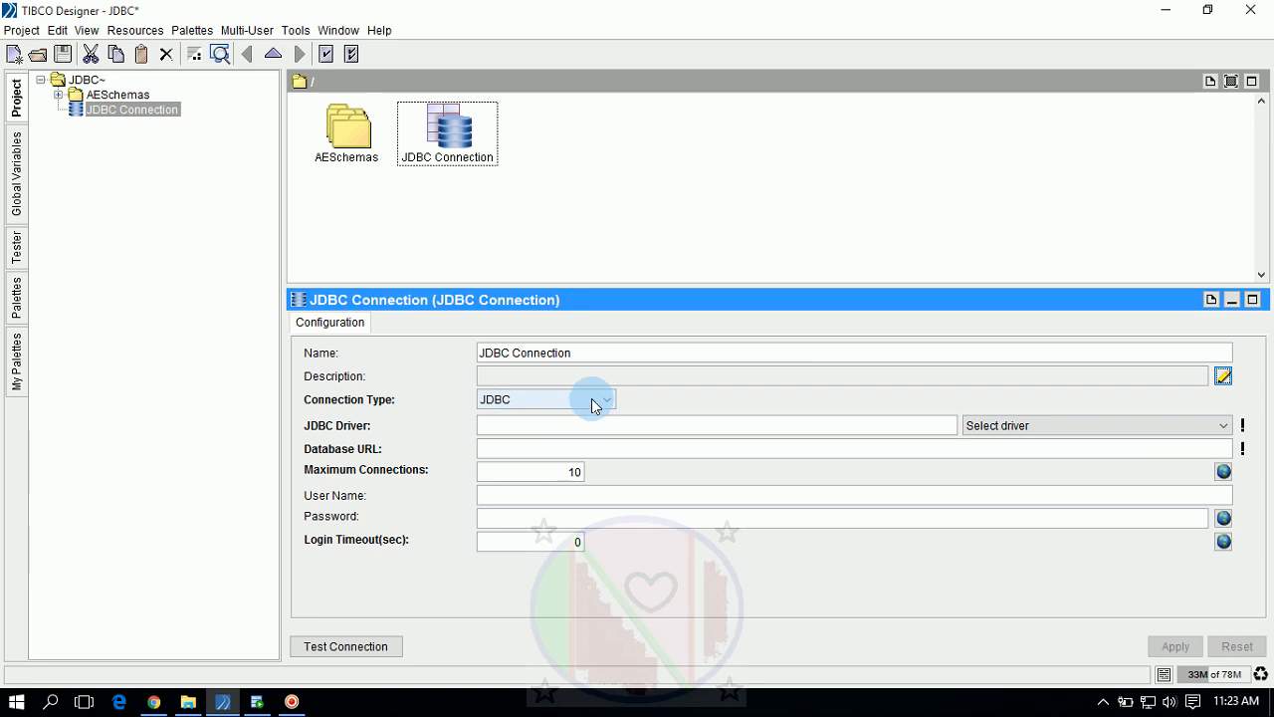
{"action": "left_click", "coordinate": [600, 399]}
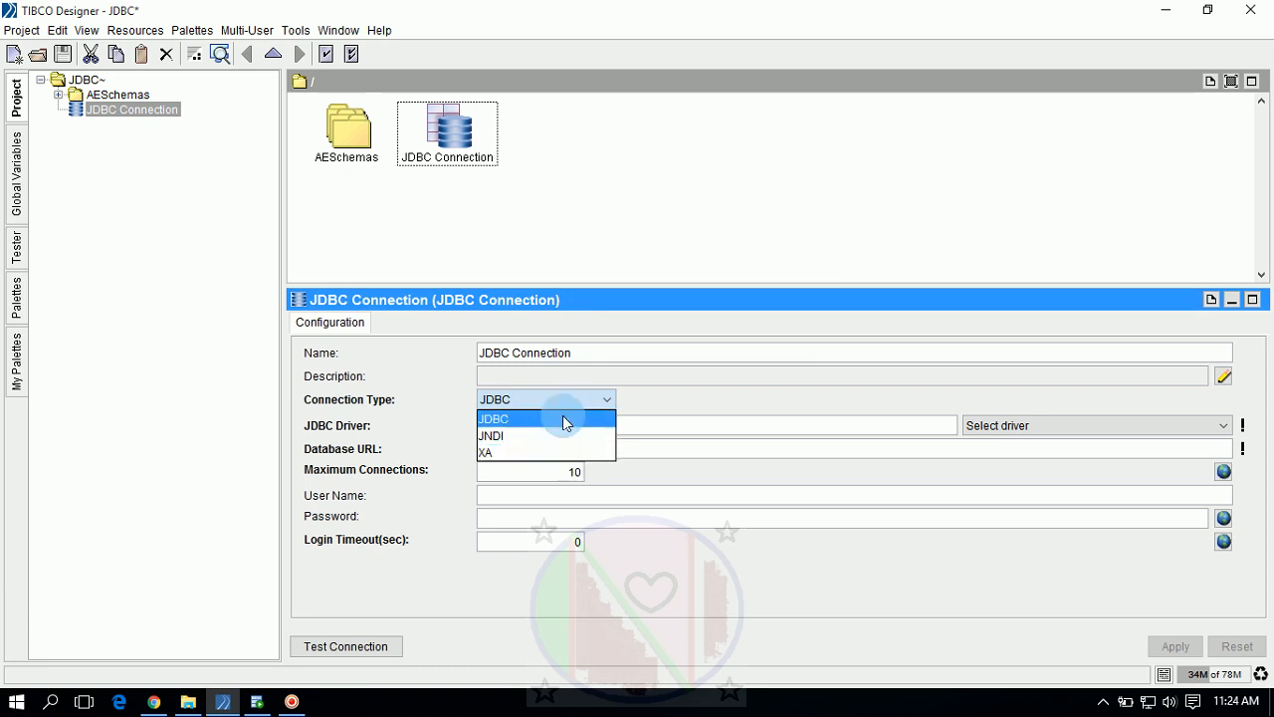
{"action": "mouse_move", "coordinate": [598, 427]}
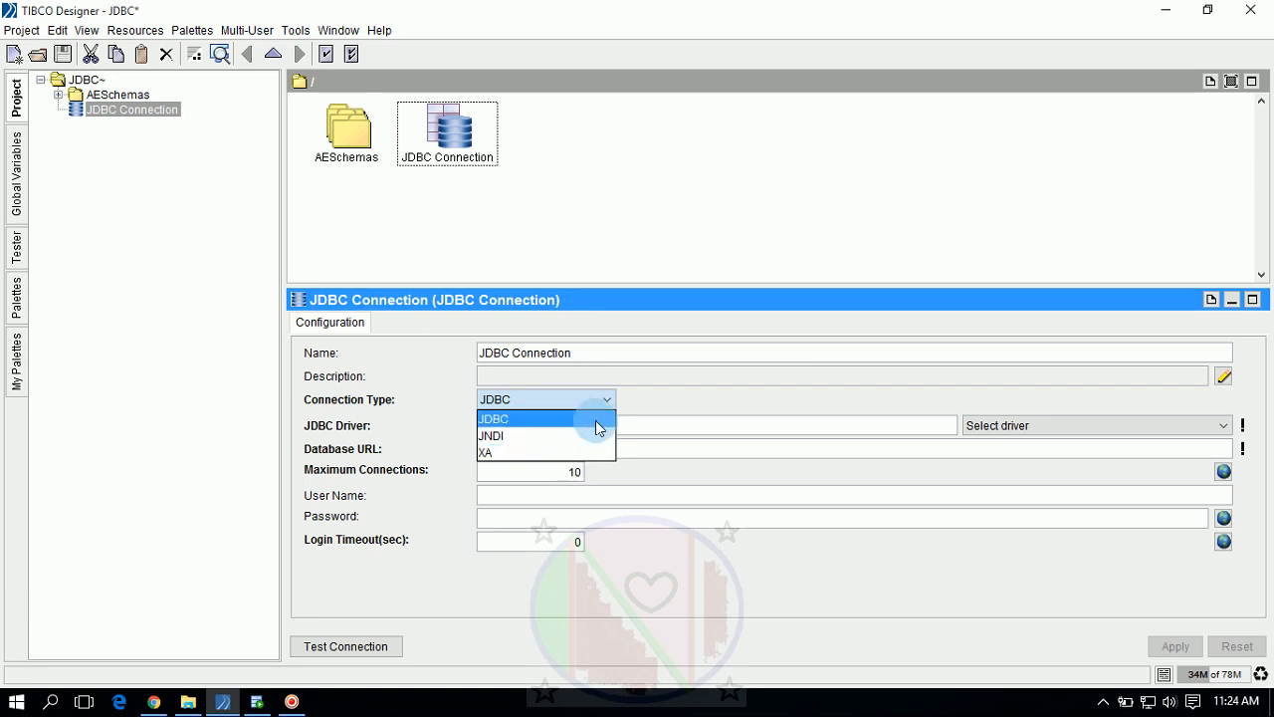
{"action": "mouse_move", "coordinate": [545, 436]}
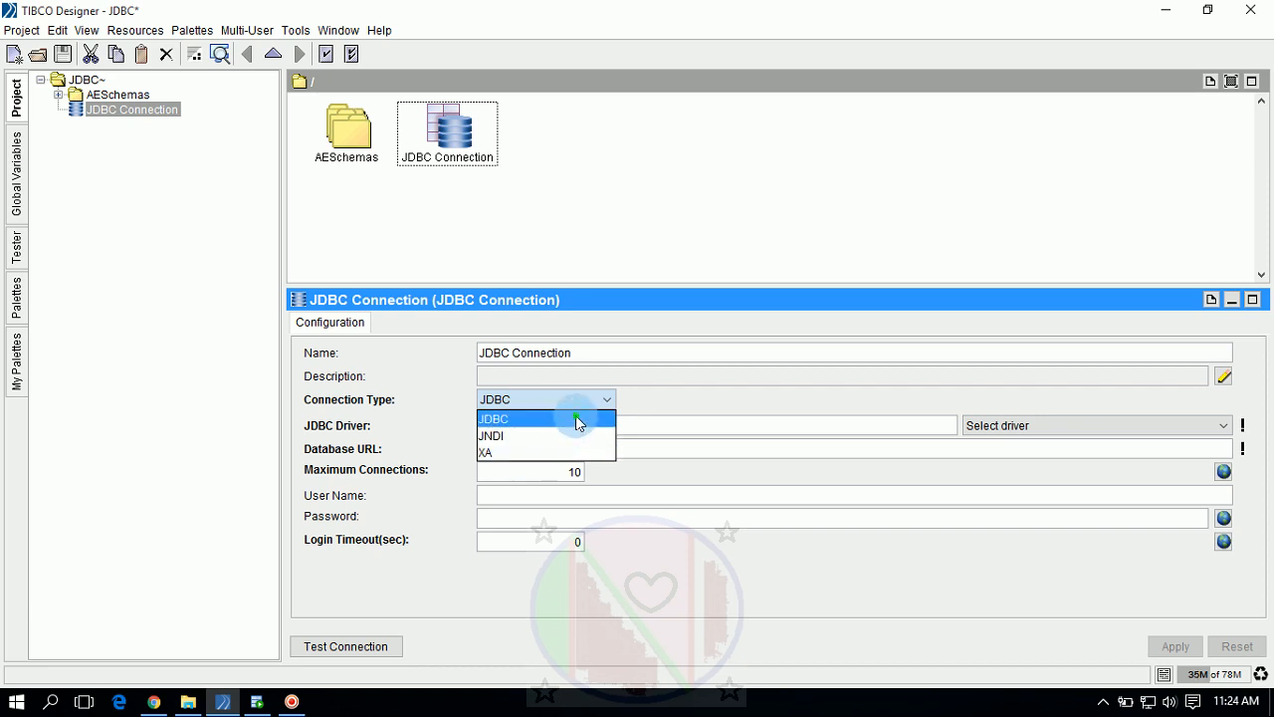
{"action": "left_click", "coordinate": [514, 418]}
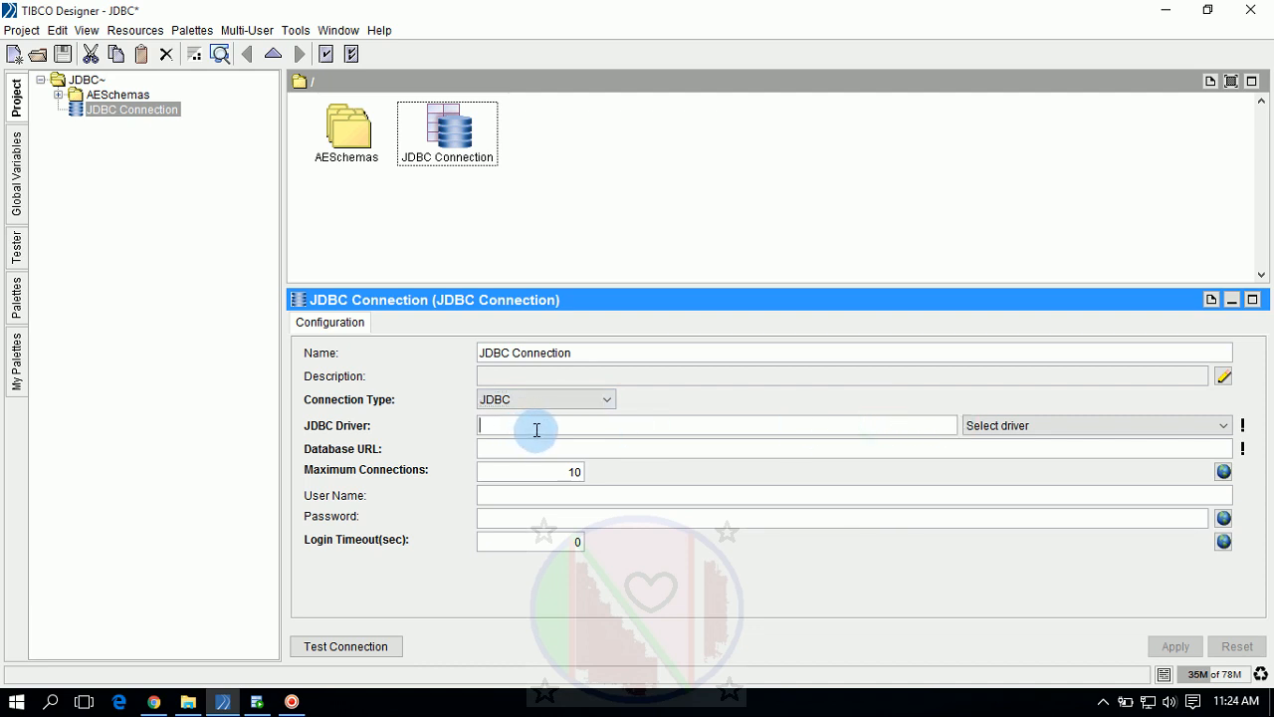
{"action": "mouse_move", "coordinate": [491, 434]}
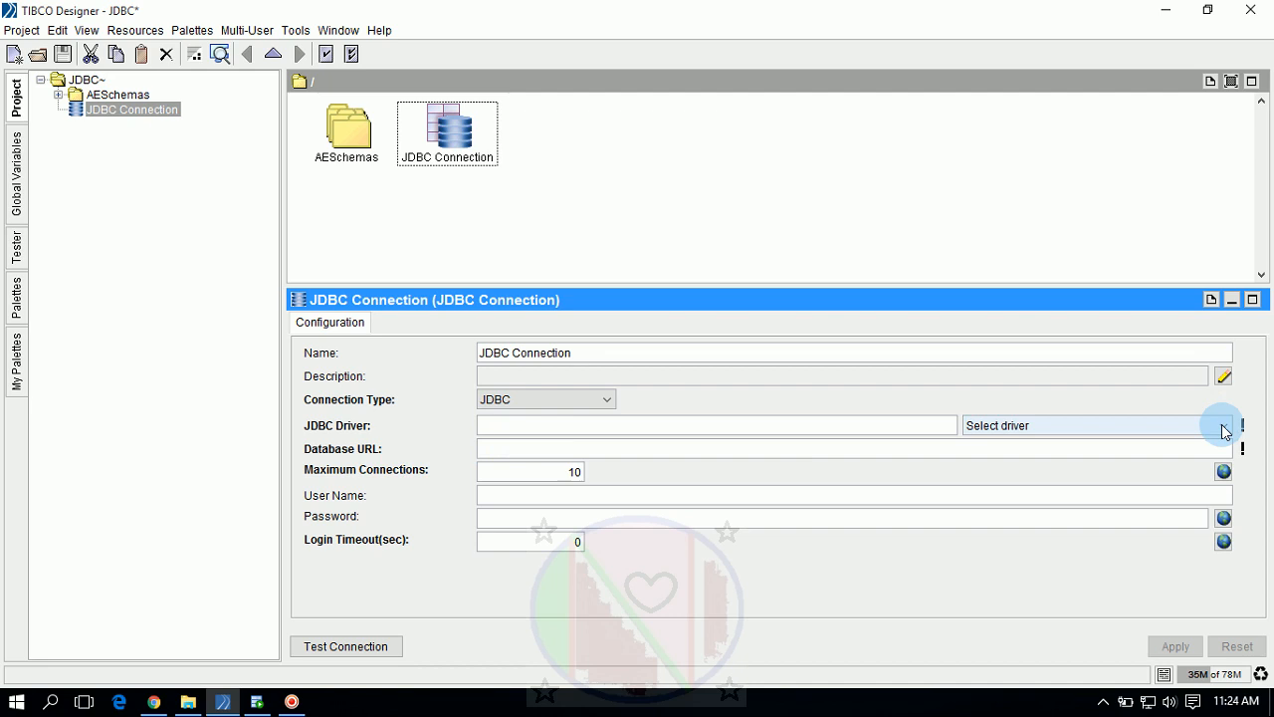
Choose oracle.jdbc.driver.OracleDriver (thin) as the connection's JDBC driver
{"action": "left_click", "coordinate": [717, 425]}
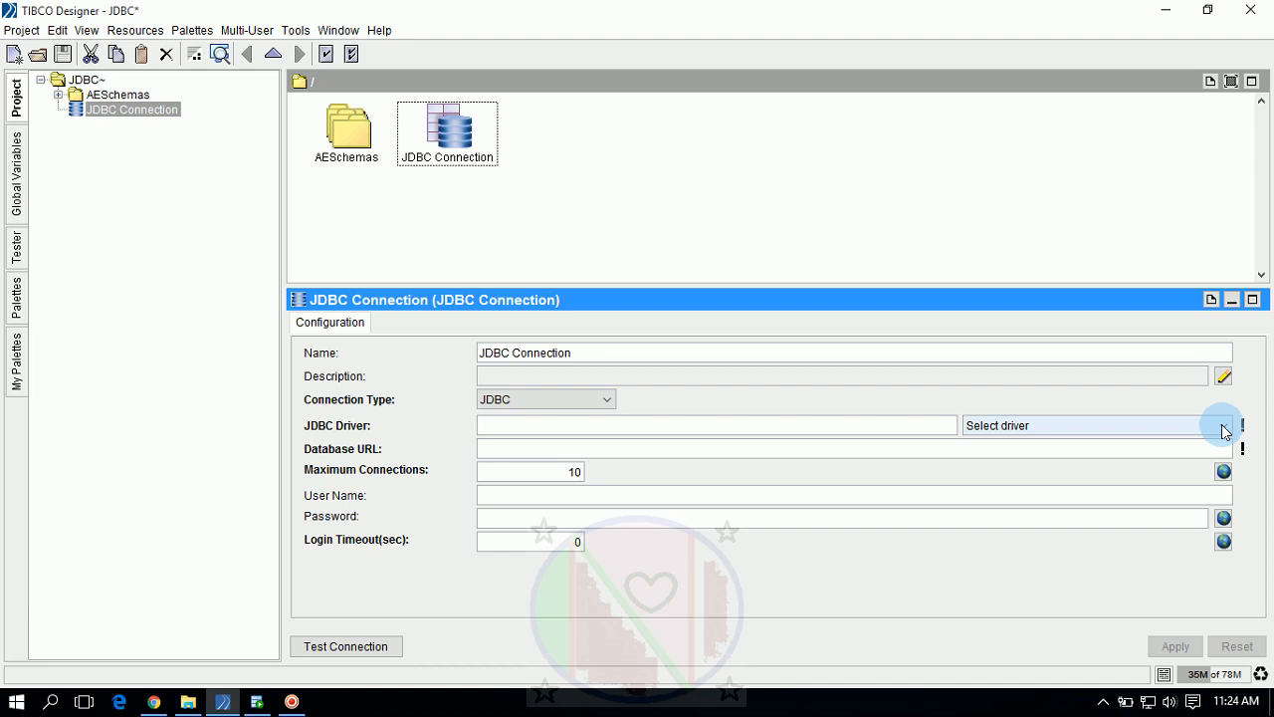
{"action": "left_click", "coordinate": [1224, 425]}
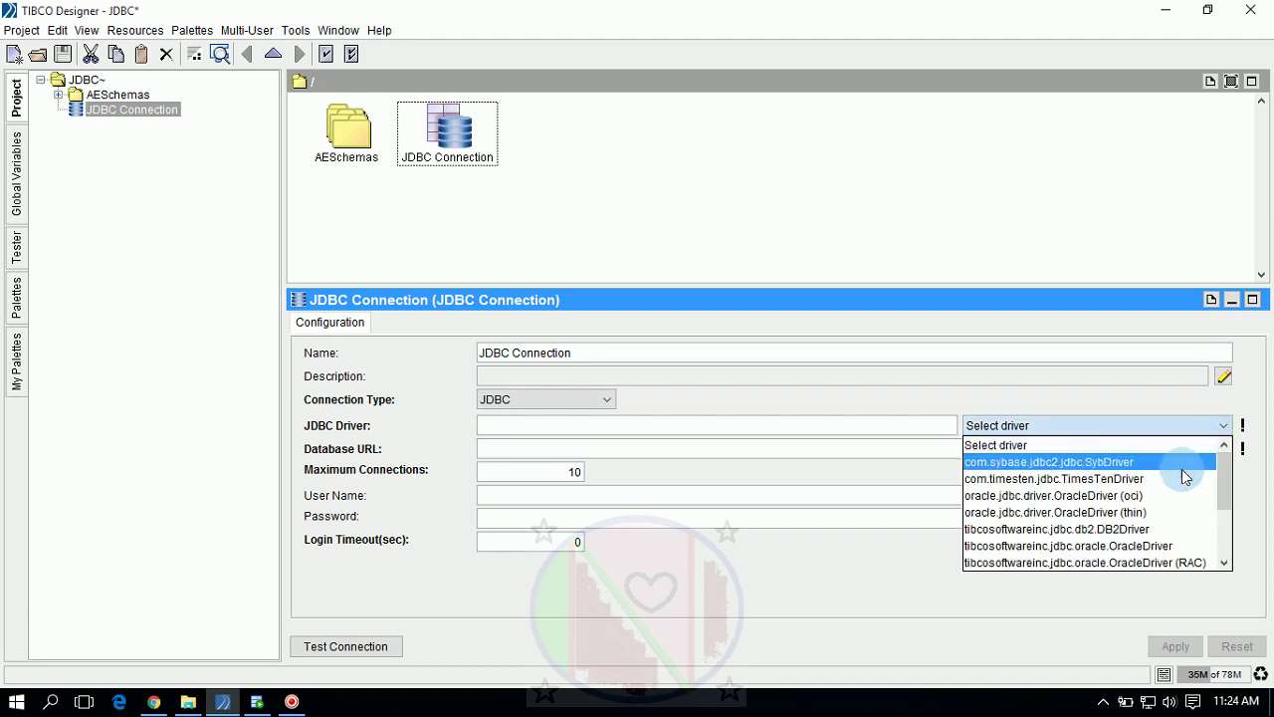
{"action": "mouse_move", "coordinate": [1180, 512]}
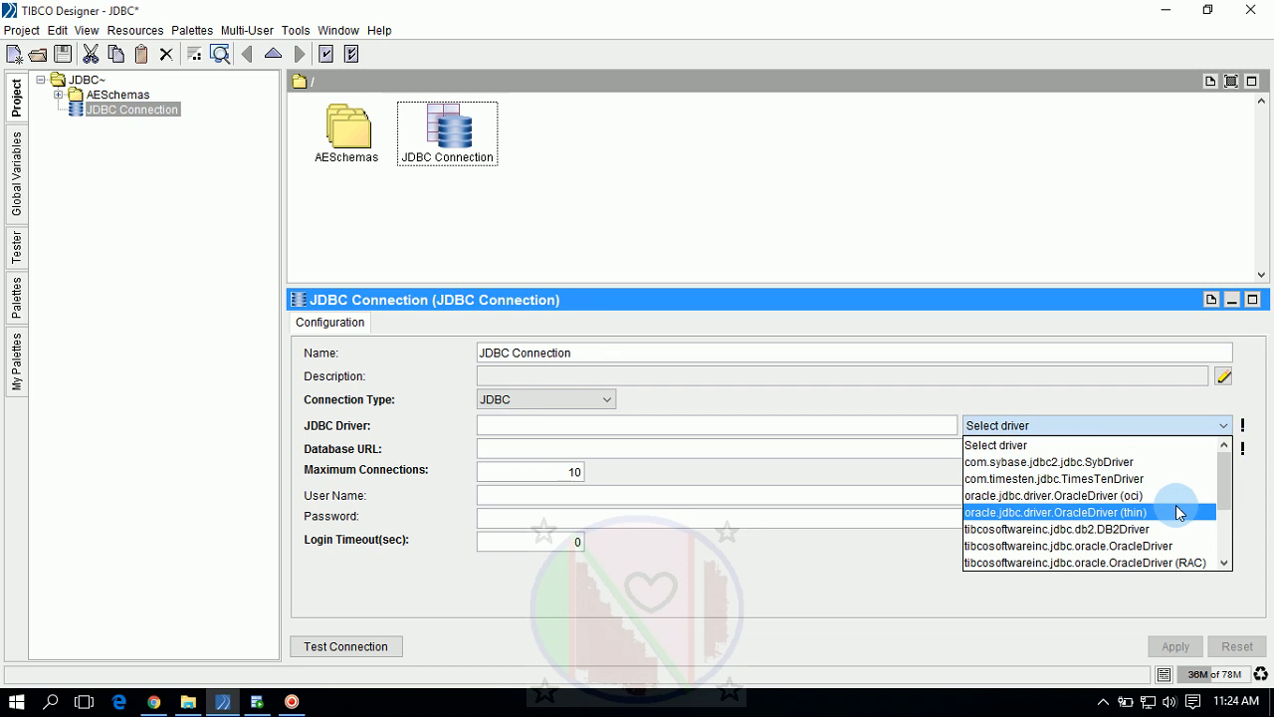
{"action": "left_click", "coordinate": [1057, 512]}
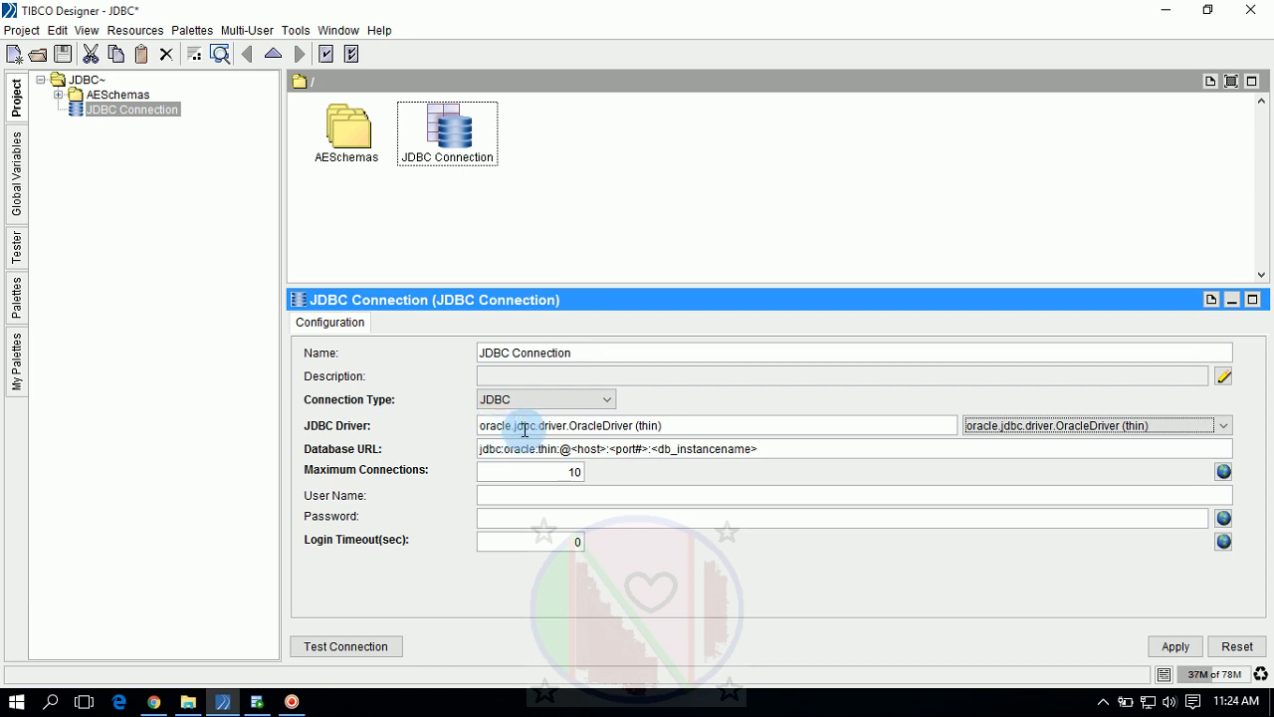
{"action": "mouse_move", "coordinate": [553, 430]}
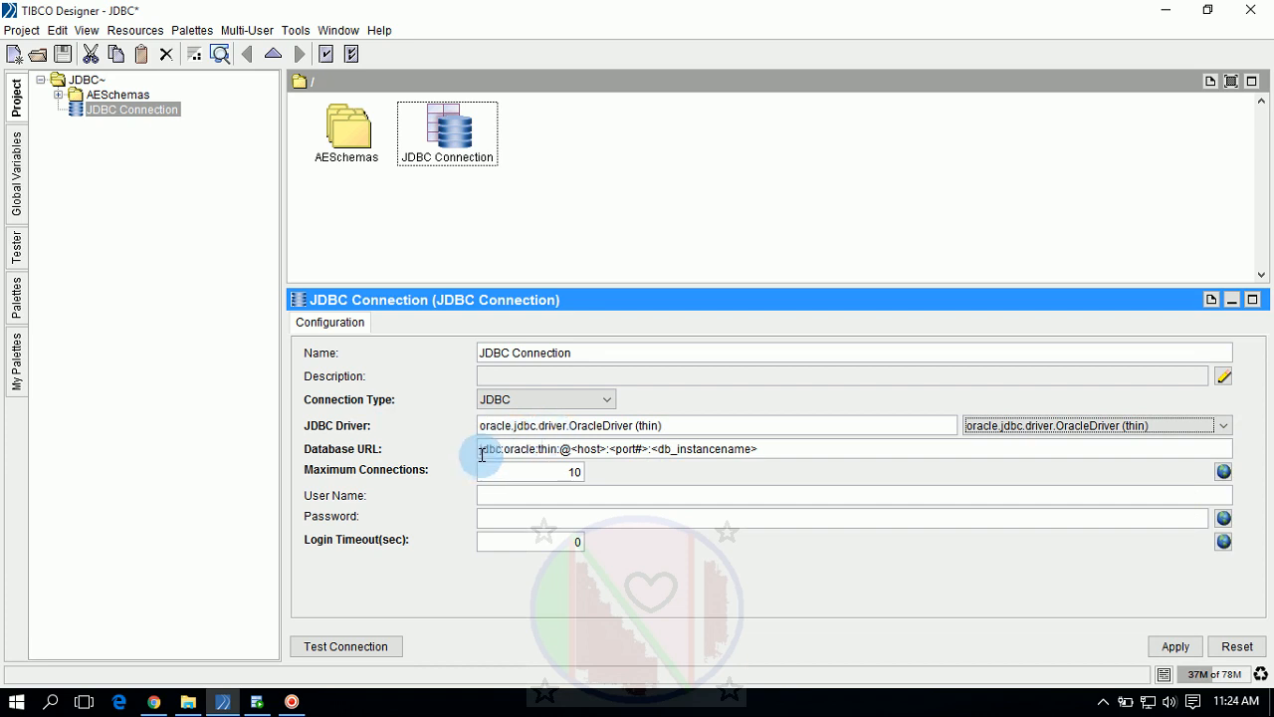
{"action": "mouse_move", "coordinate": [571, 449]}
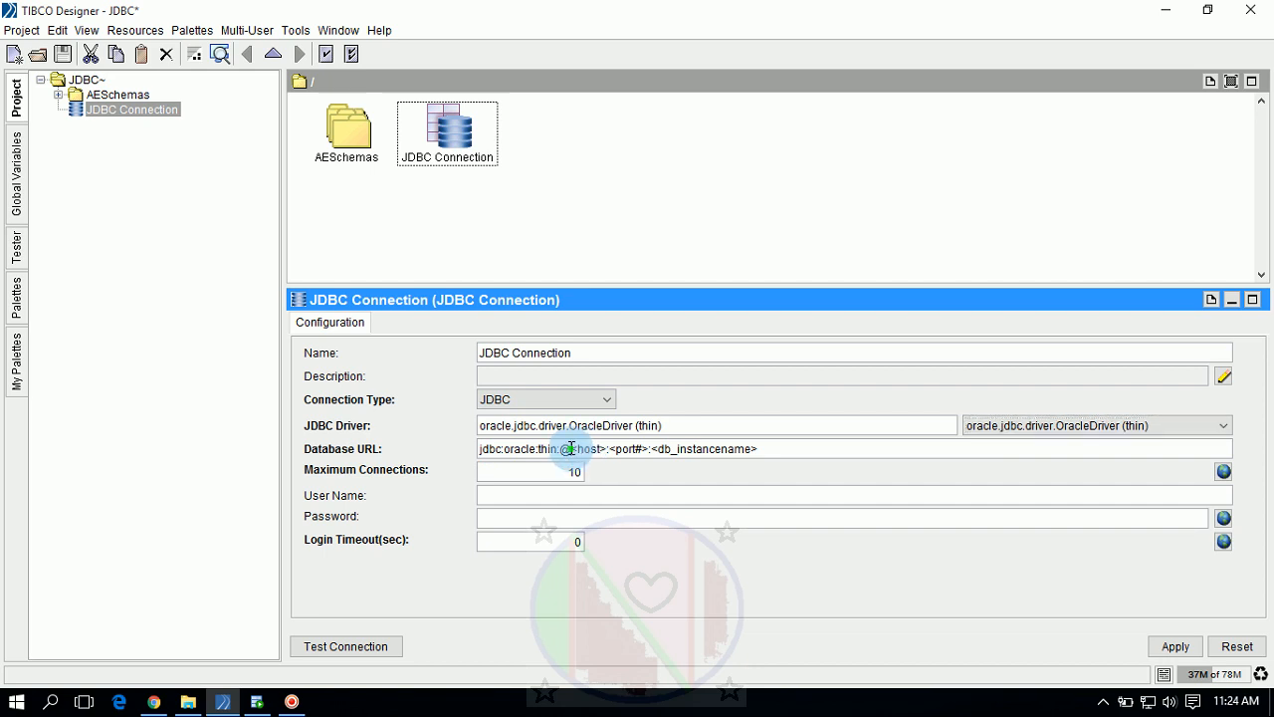
Set the database URL's host to localhost, port to 1521 and instance to XE
{"action": "double_click", "coordinate": [584, 449]}
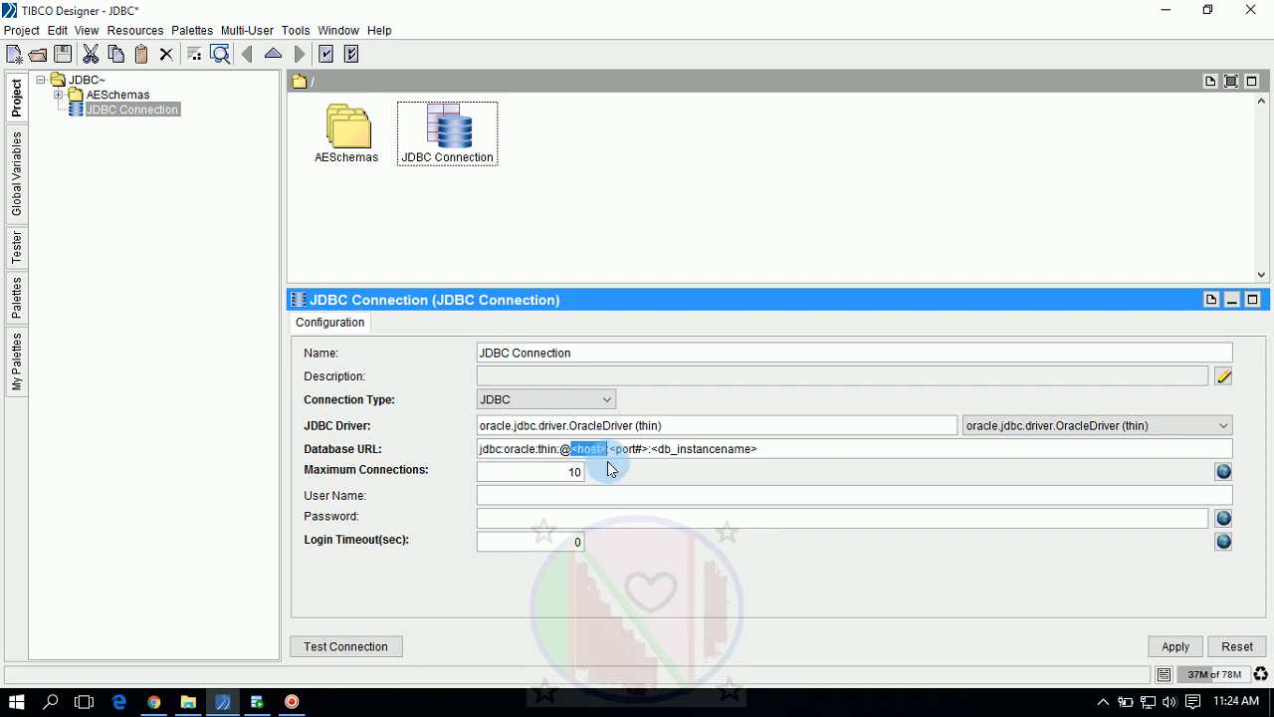
{"action": "type", "text": "locl"}
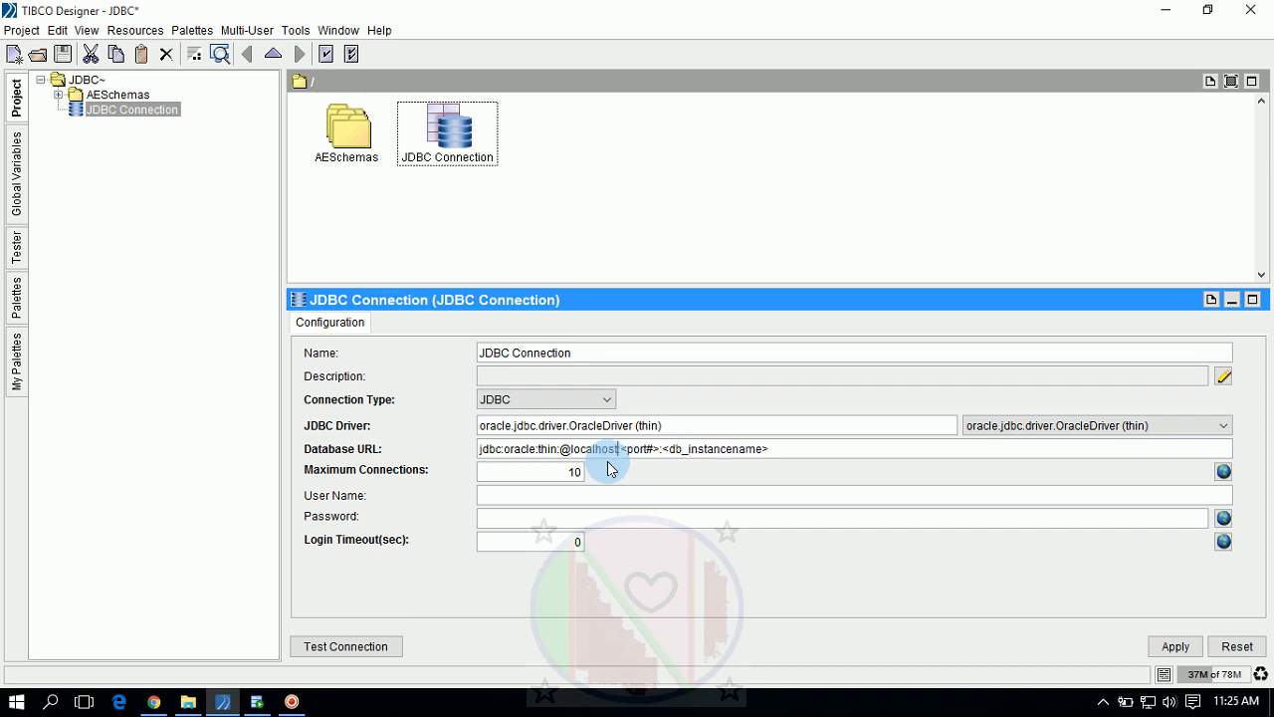
{"action": "mouse_move", "coordinate": [627, 451]}
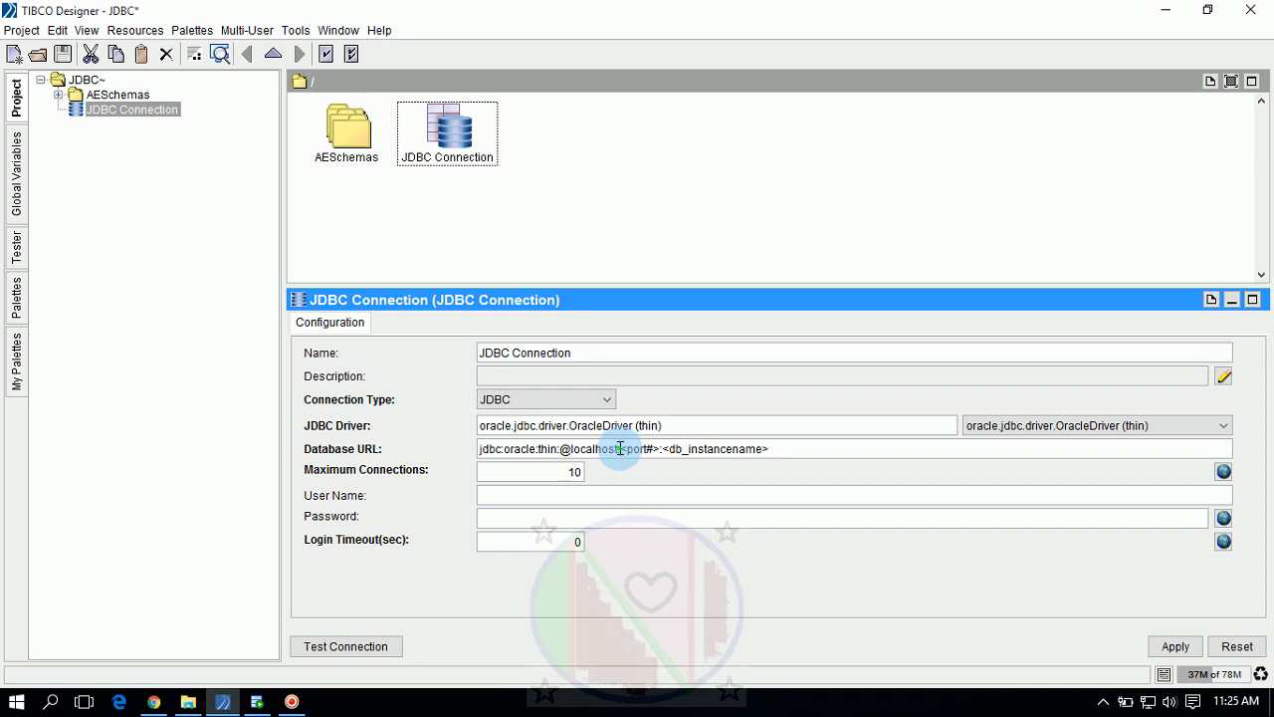
{"action": "double_click", "coordinate": [635, 449]}
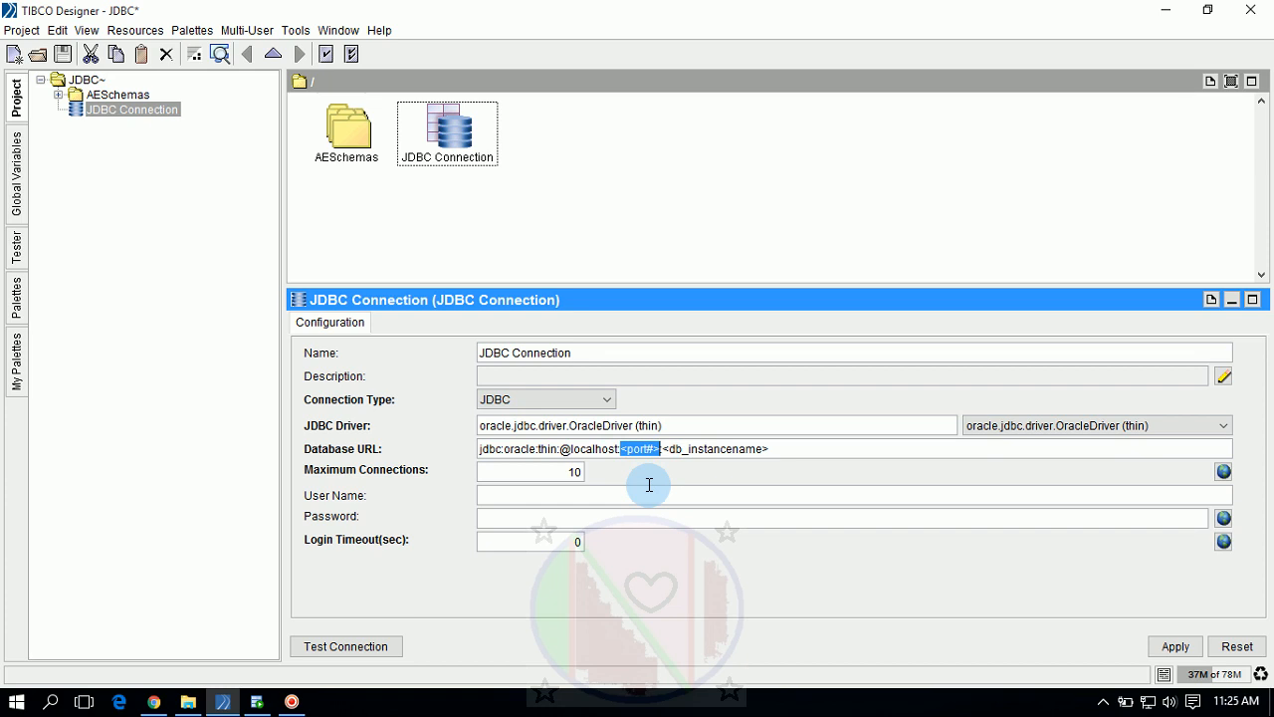
{"action": "type", "text": "1521"}
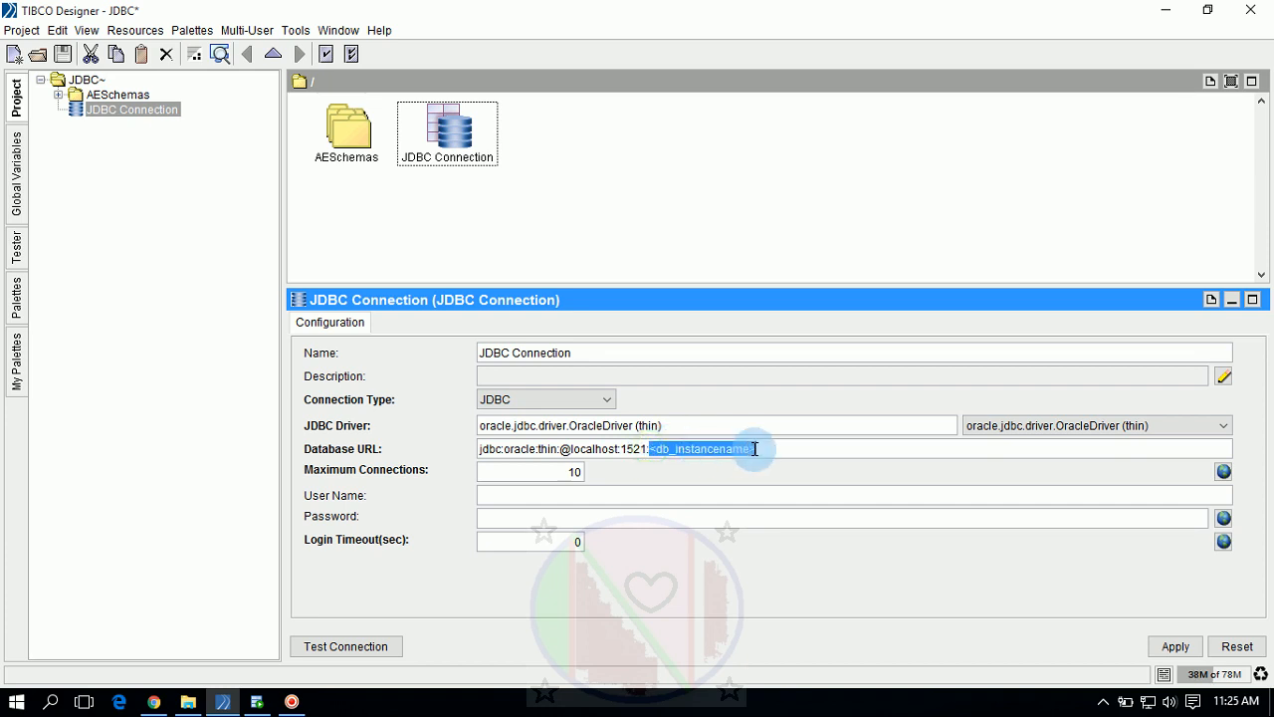
{"action": "mouse_move", "coordinate": [771, 480]}
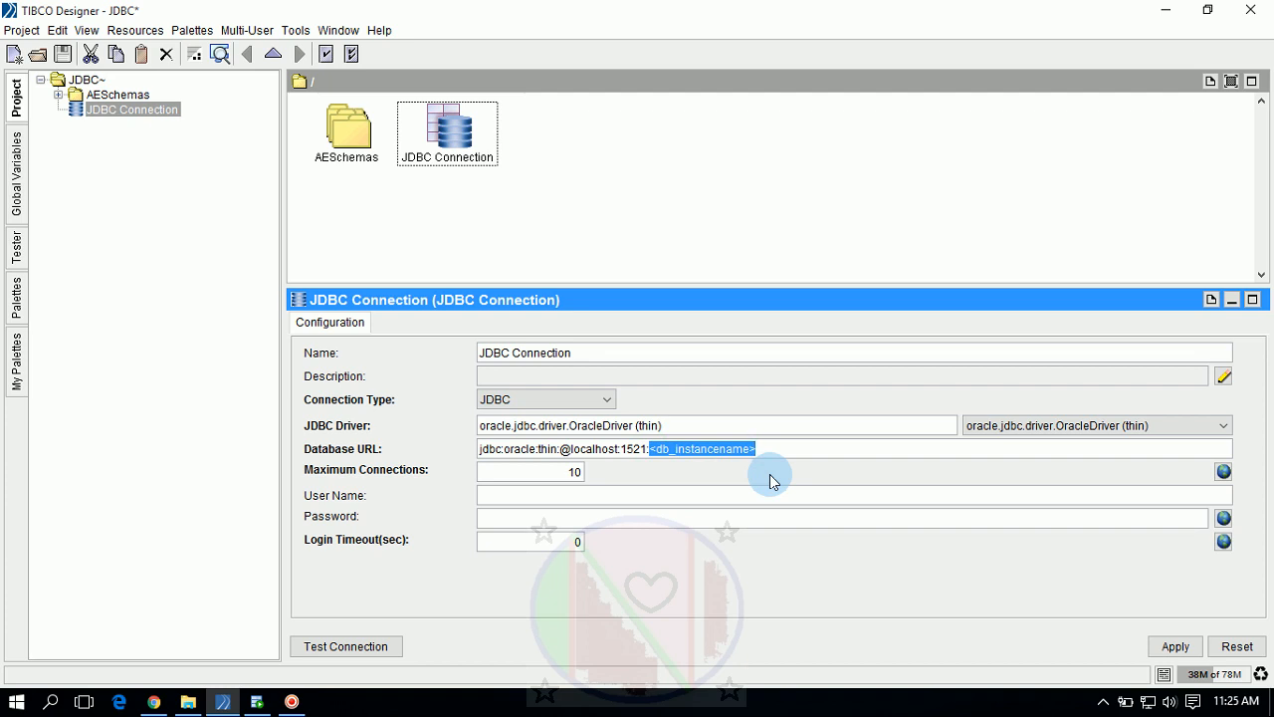
{"action": "type", "text": "XE"}
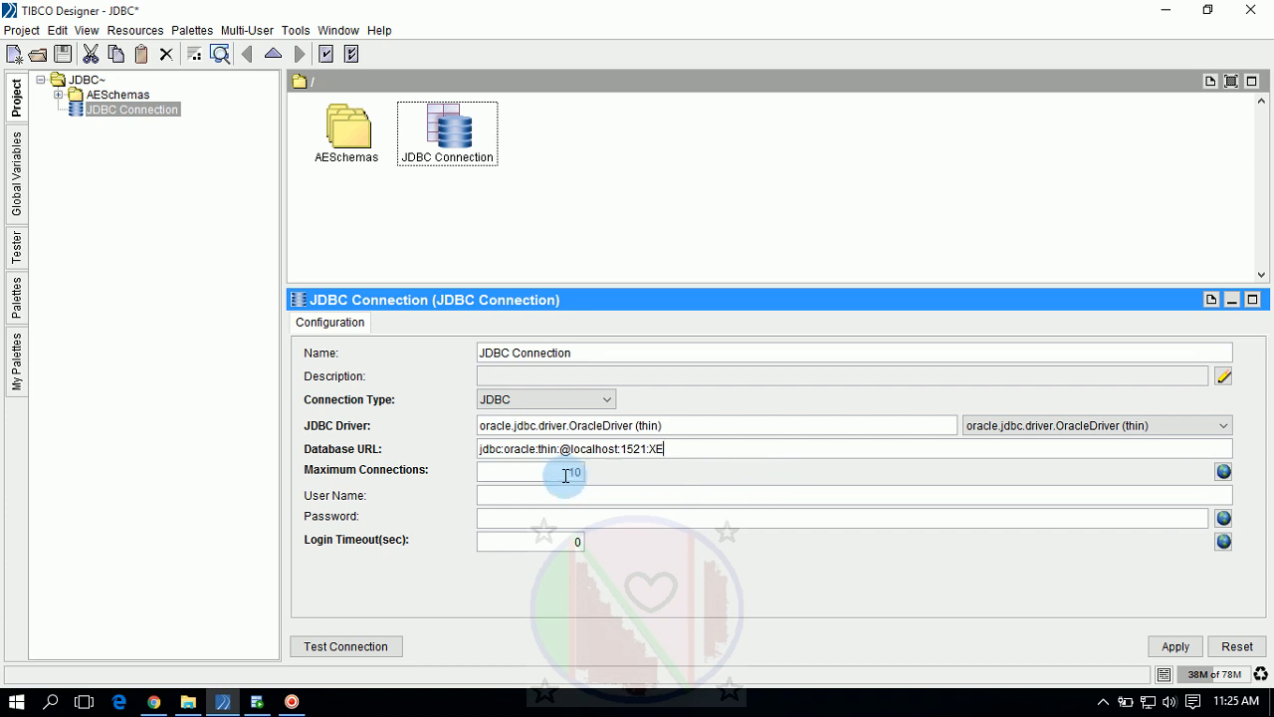
{"action": "mouse_move", "coordinate": [623, 486]}
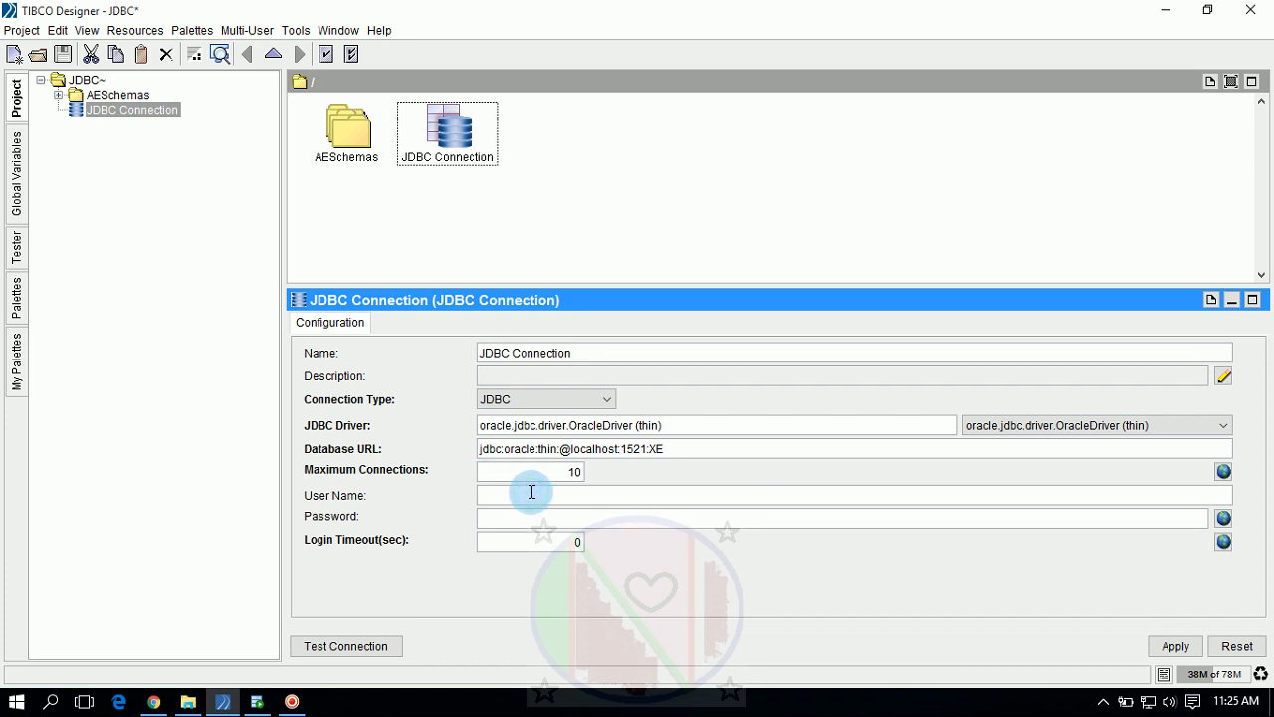
Enter 'system' as the connection's user name and supply its password
{"action": "left_click", "coordinate": [531, 492]}
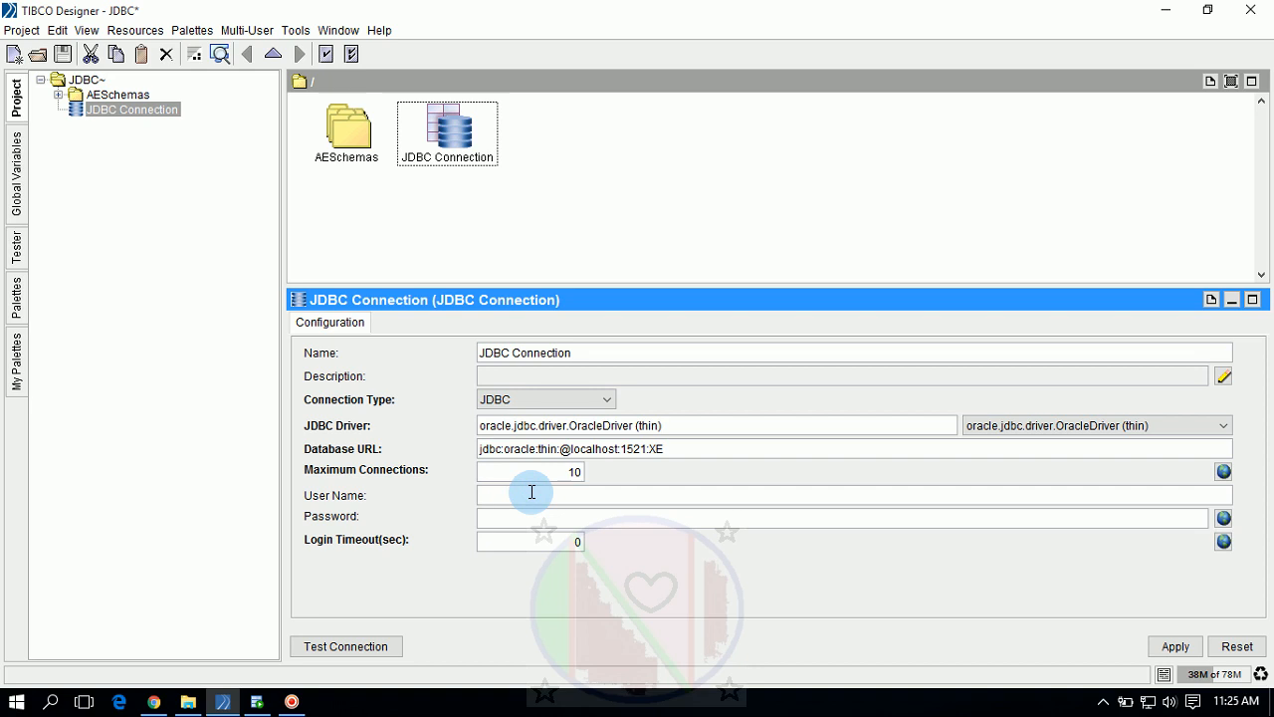
{"action": "type", "text": "s"}
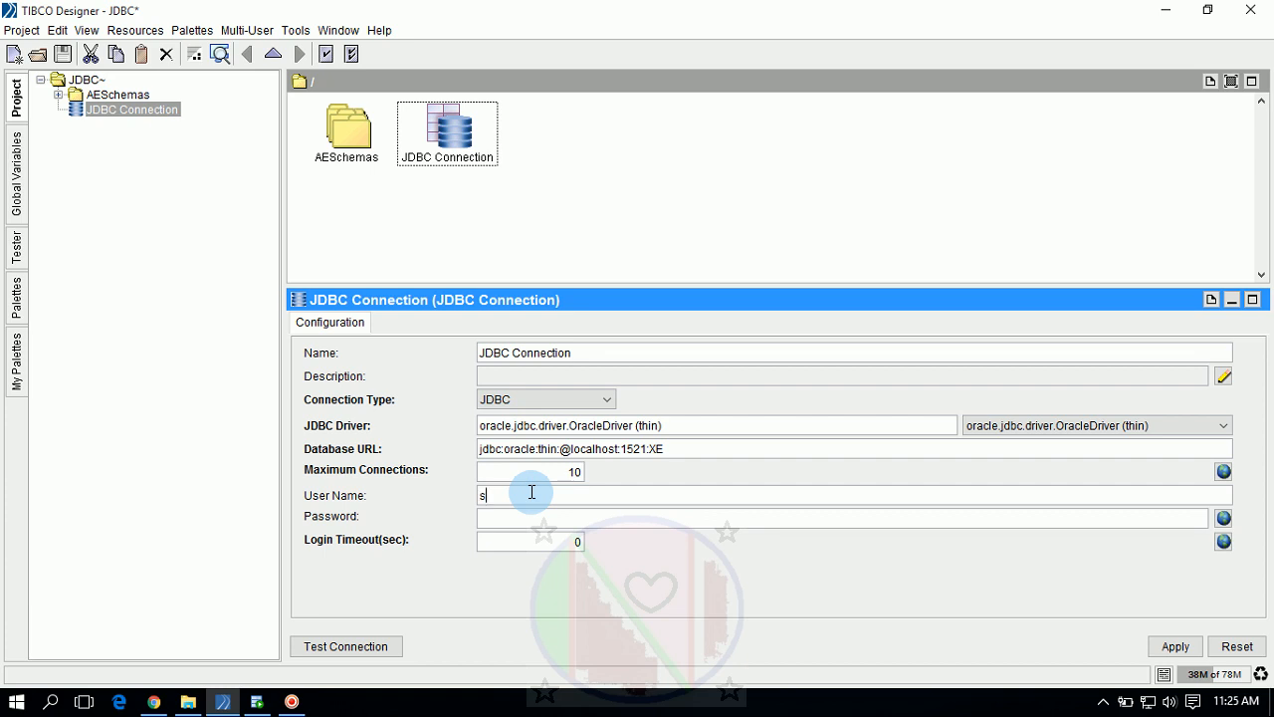
{"action": "type", "text": "ystem"}
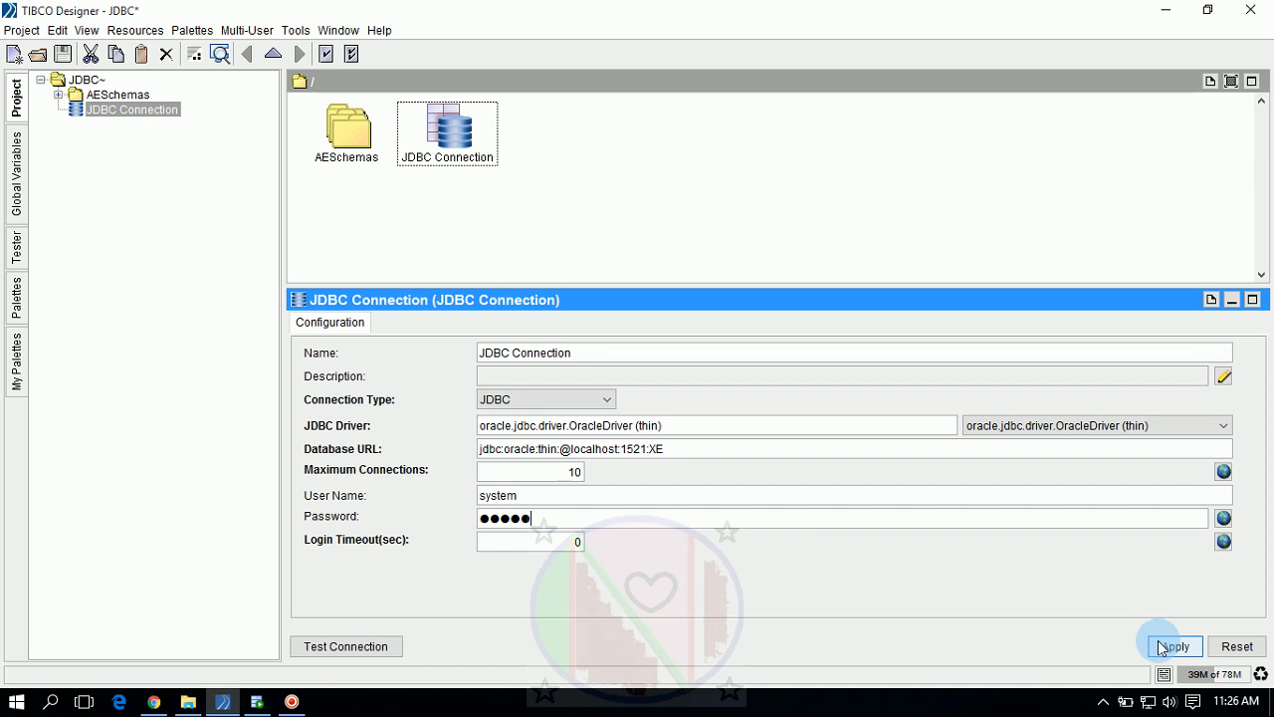
Apply the settings and test the connection against Oracle Database 11g Express
{"action": "left_click", "coordinate": [346, 646]}
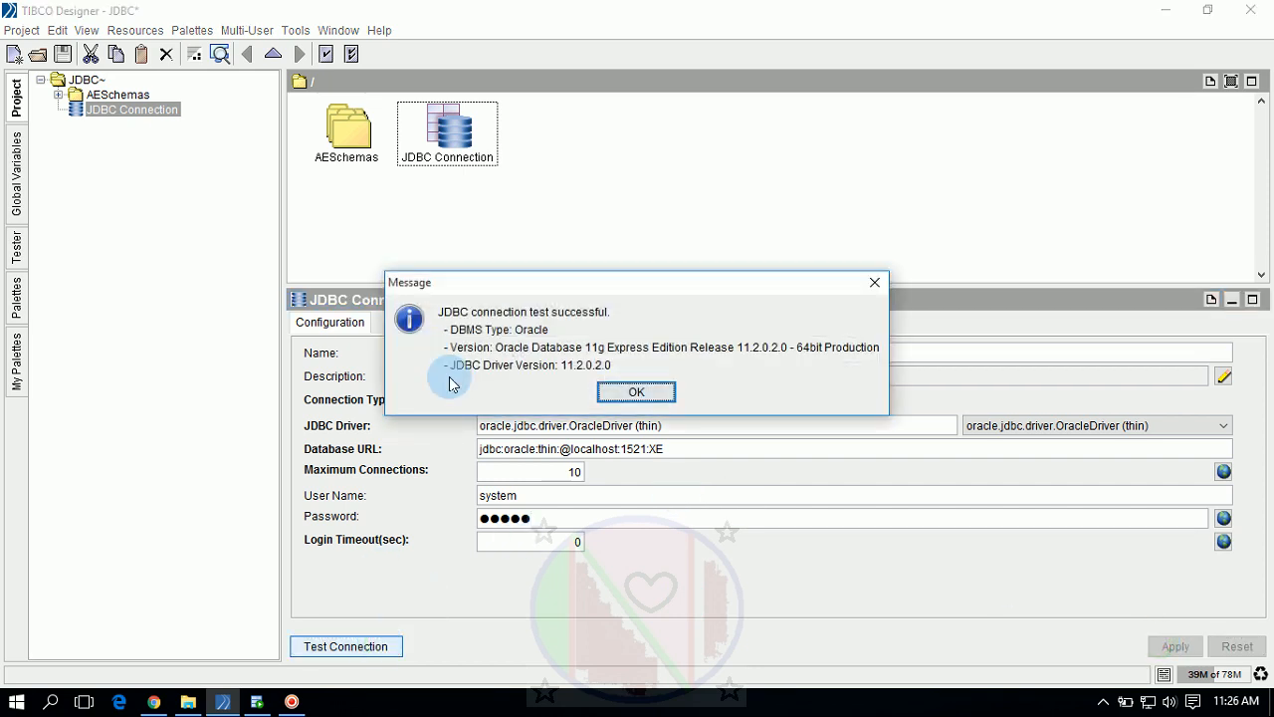
{"action": "mouse_move", "coordinate": [462, 336]}
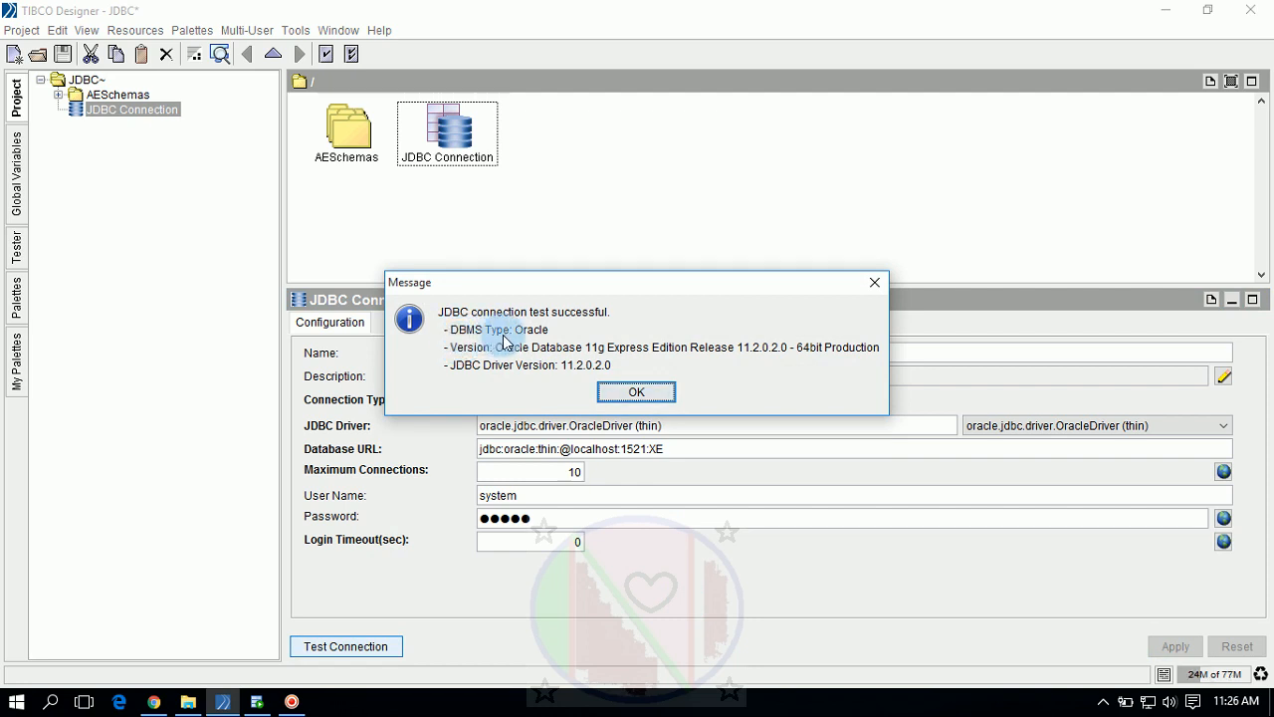
{"action": "mouse_move", "coordinate": [508, 365]}
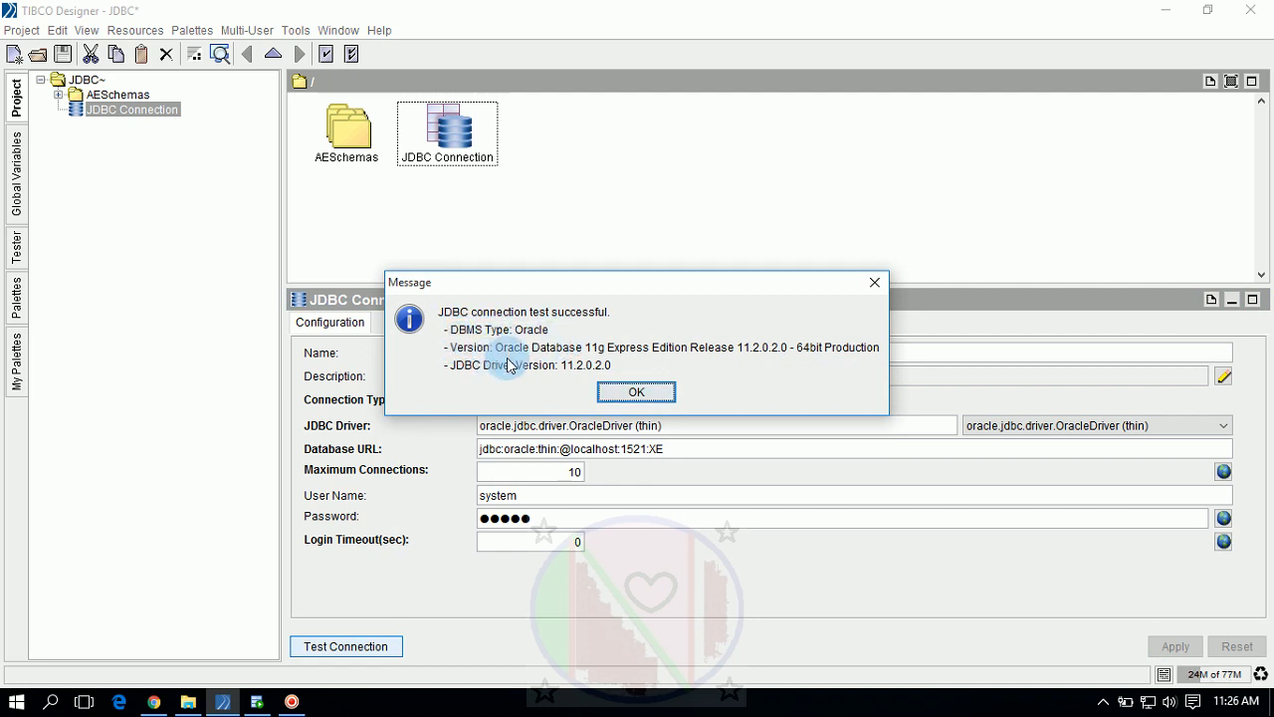
{"action": "mouse_move", "coordinate": [699, 362]}
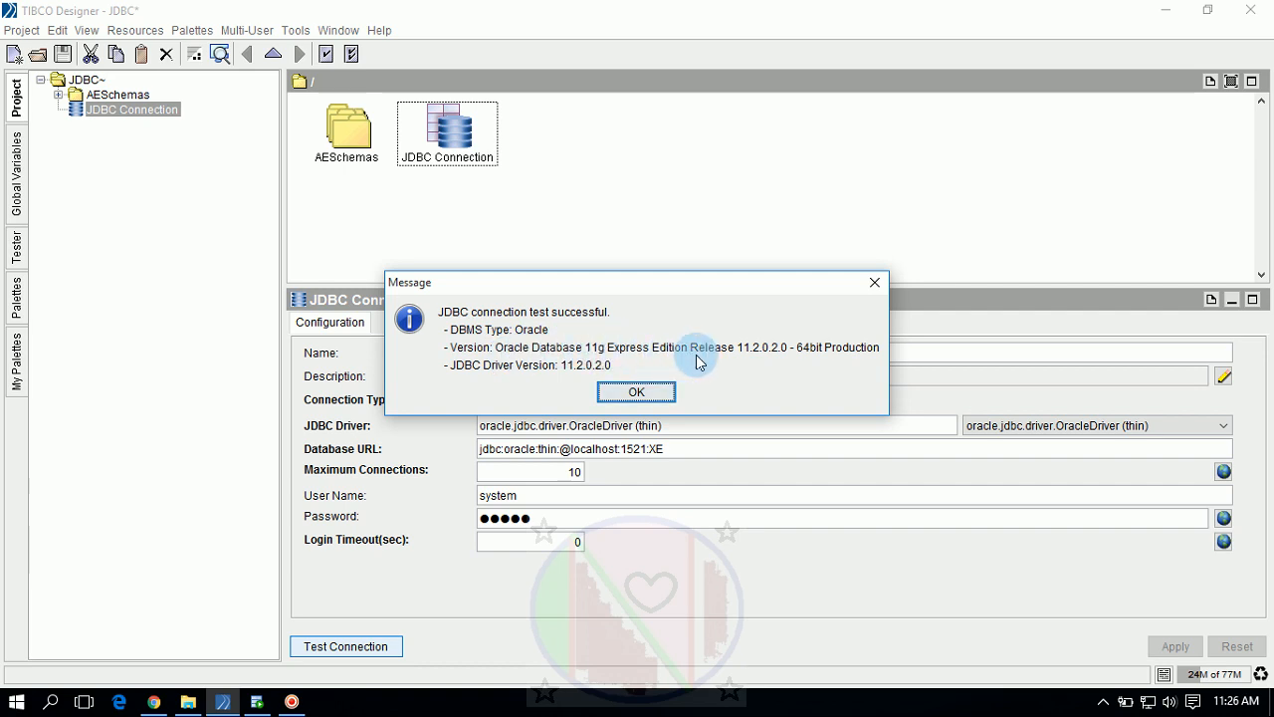
{"action": "mouse_move", "coordinate": [858, 361]}
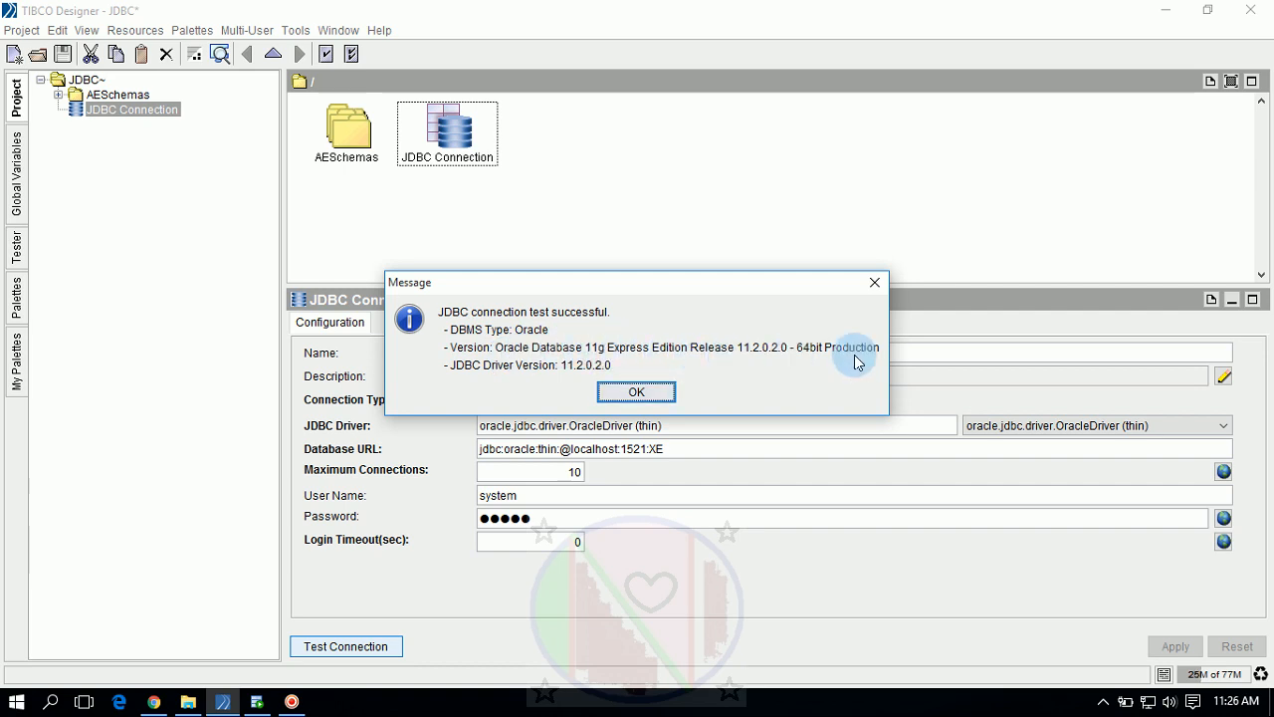
{"action": "mouse_move", "coordinate": [503, 384]}
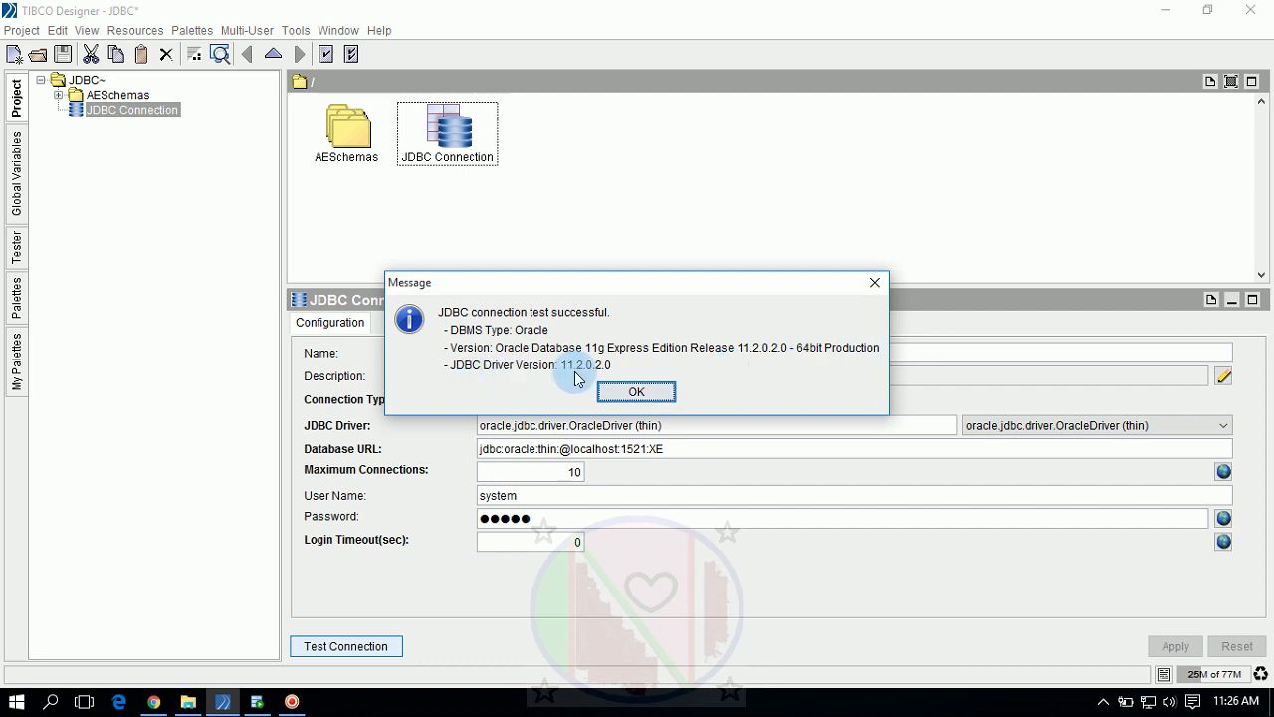
Close the connection-test success message with OK
{"action": "left_click", "coordinate": [635, 392]}
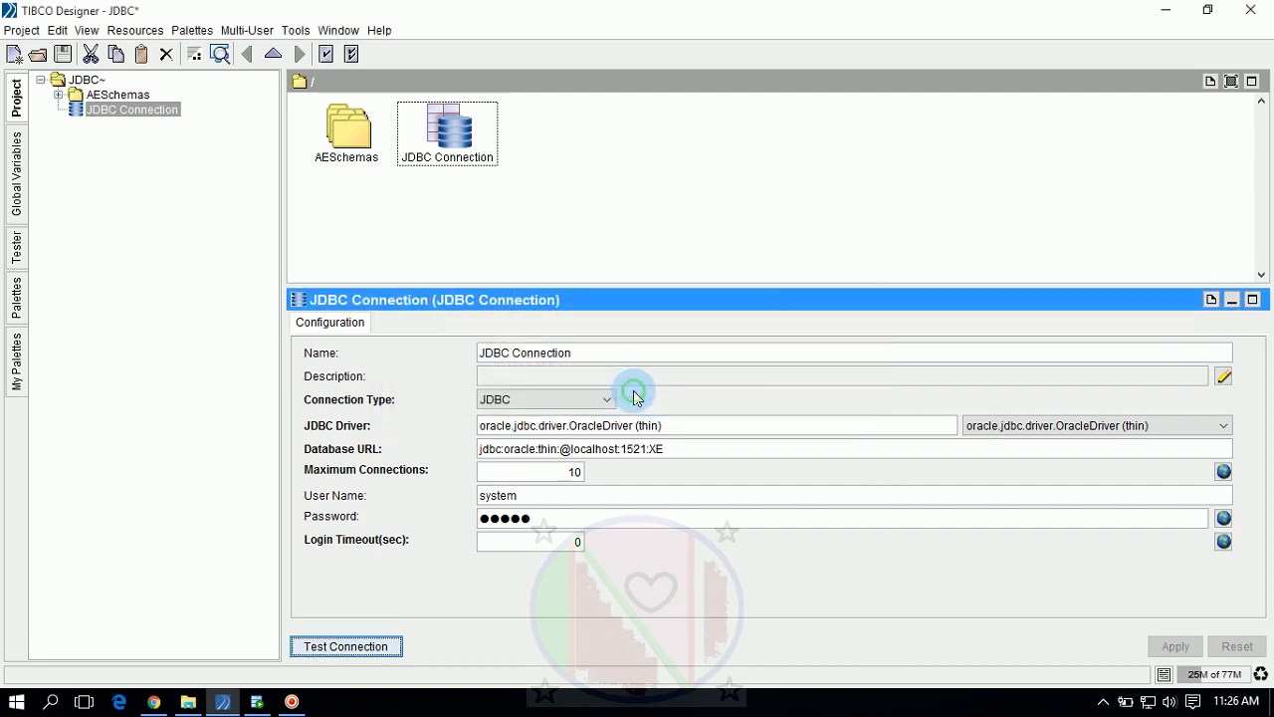
{"action": "mouse_move", "coordinate": [541, 211]}
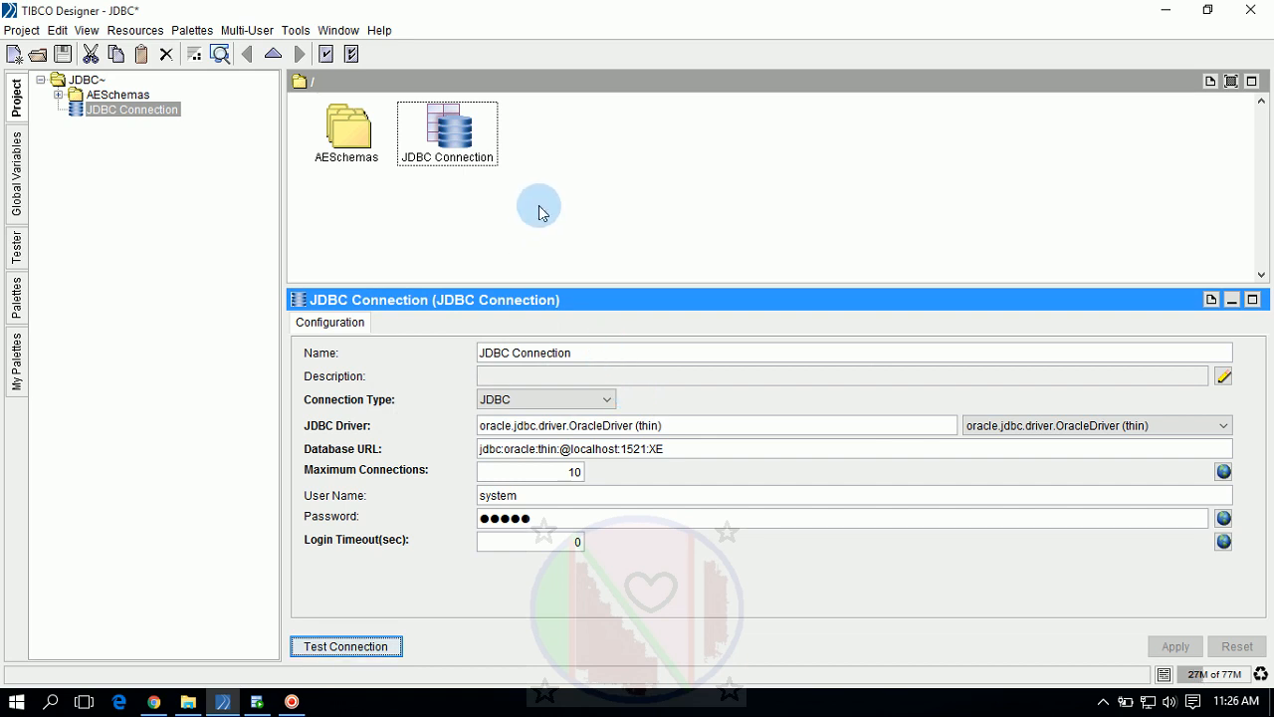
{"action": "mouse_move", "coordinate": [547, 189]}
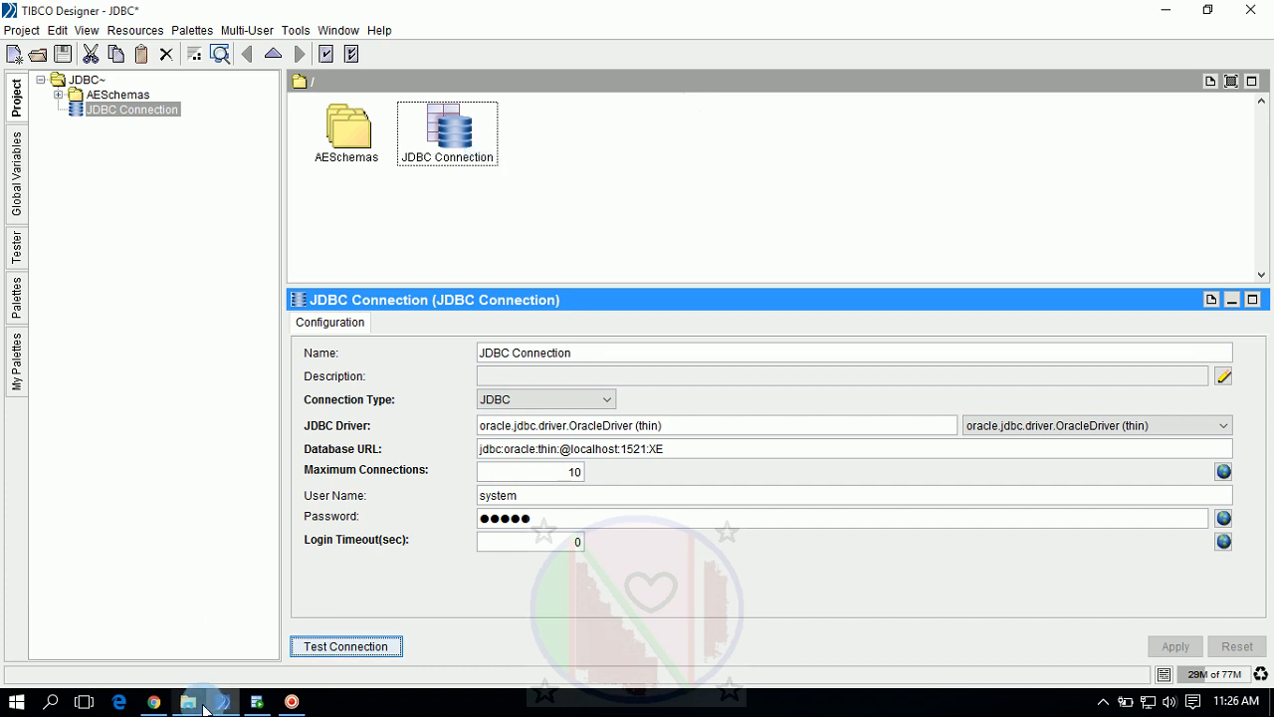
Browse to E:\OracleInstall\app\oracle\product\11.2.0\server\jdbc\lib and select all three ojdbc jars
{"action": "left_click", "coordinate": [189, 700]}
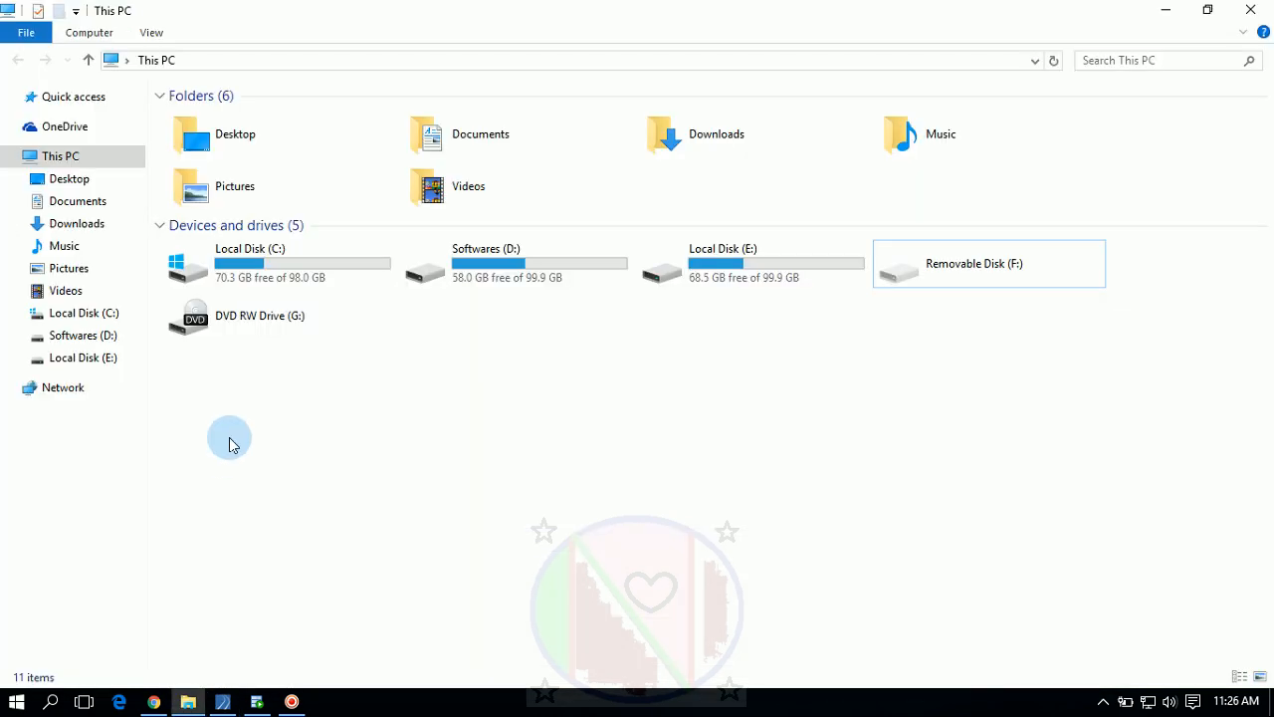
{"action": "mouse_move", "coordinate": [381, 401]}
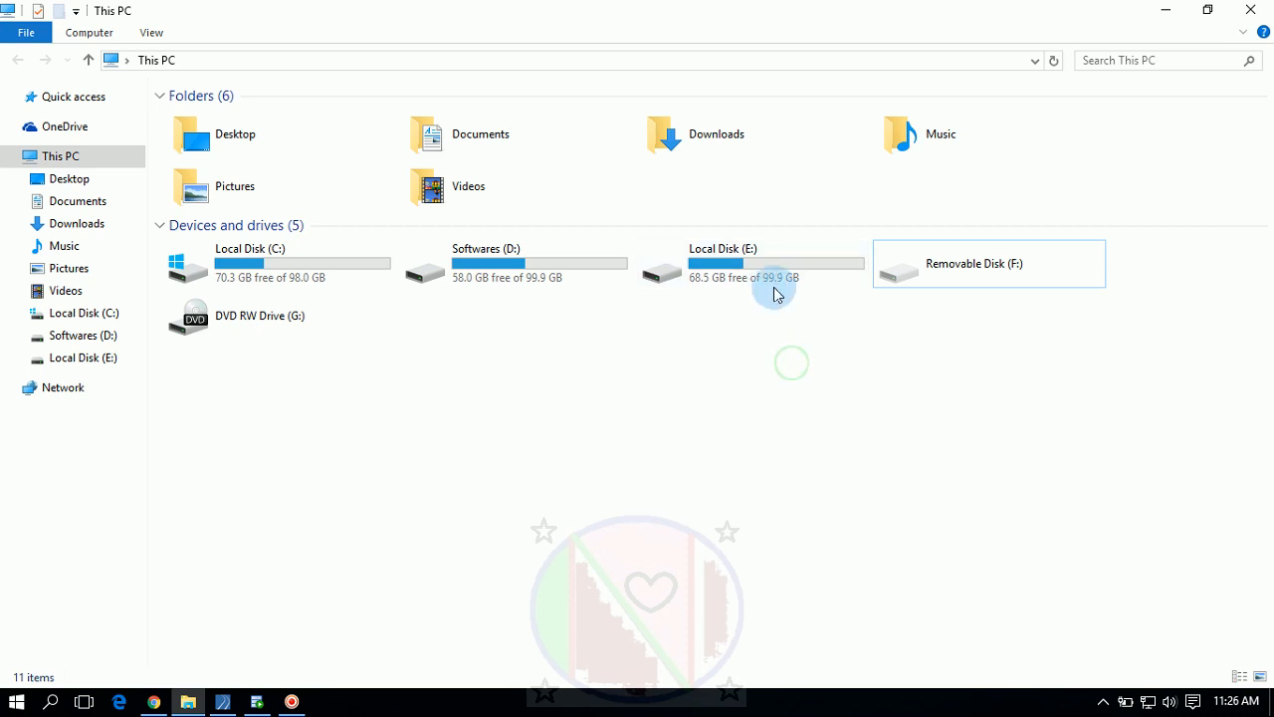
{"action": "double_click", "coordinate": [723, 264]}
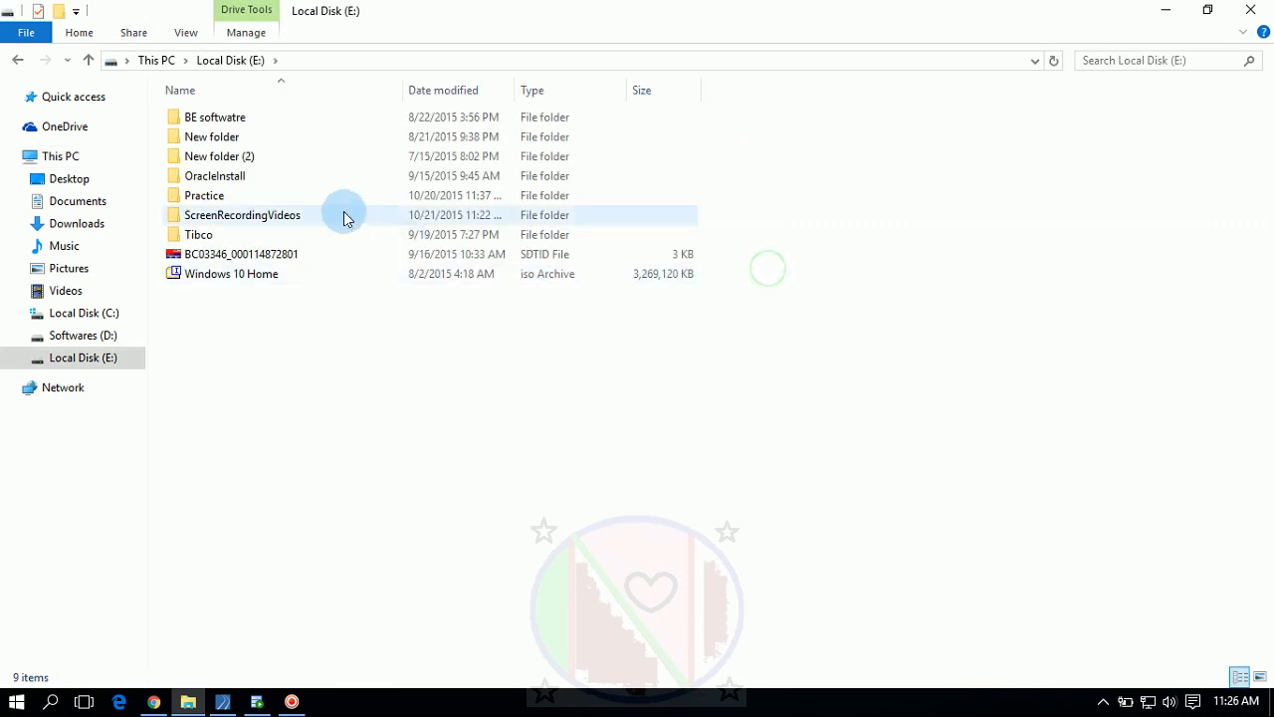
{"action": "double_click", "coordinate": [216, 175]}
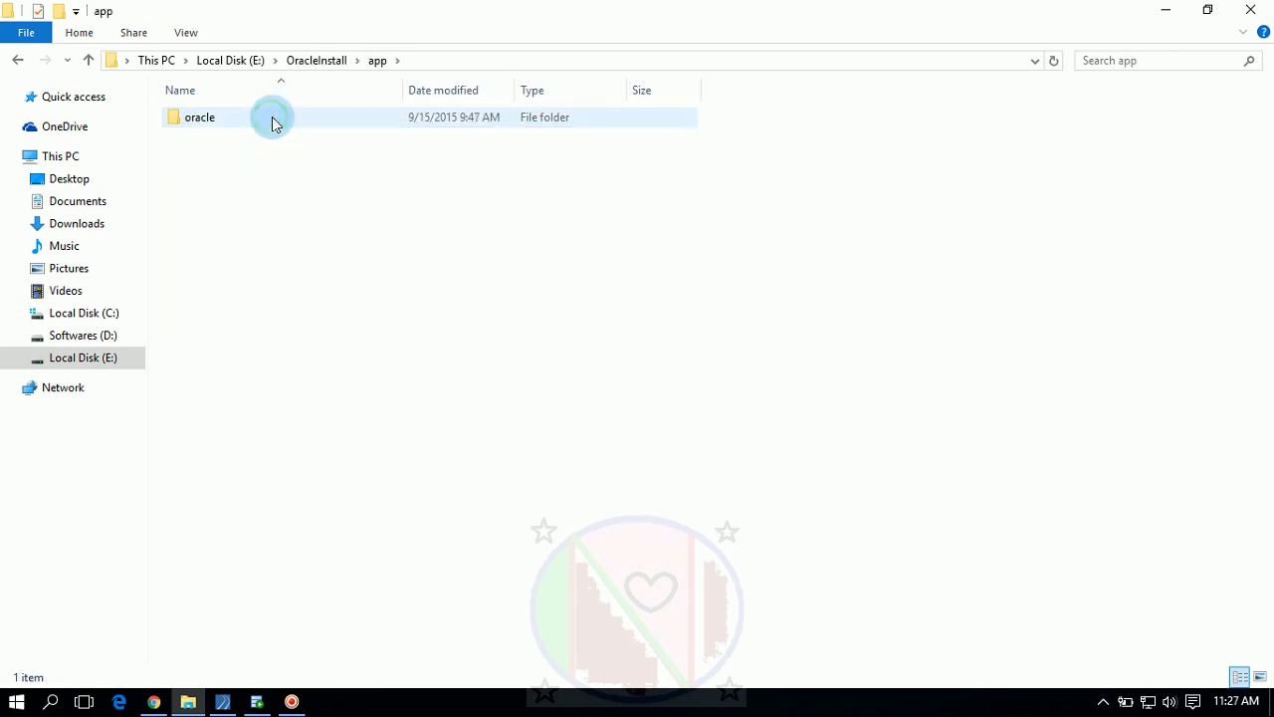
{"action": "double_click", "coordinate": [199, 116]}
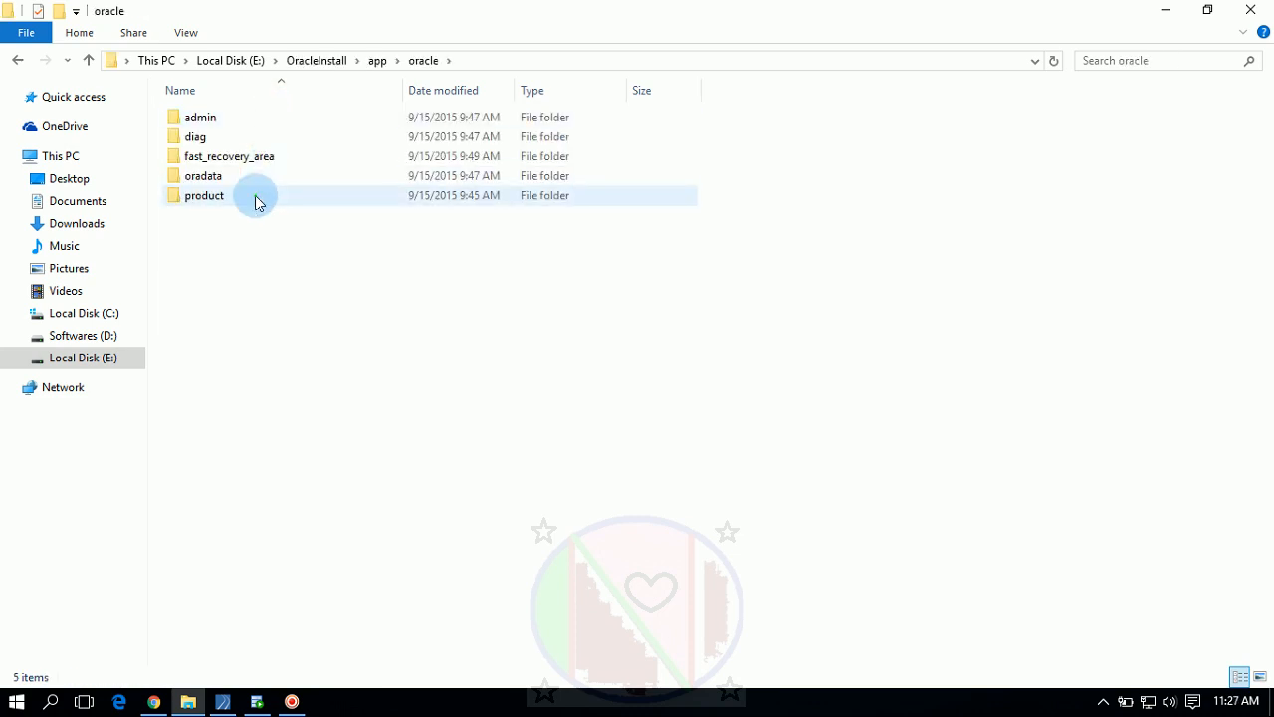
{"action": "double_click", "coordinate": [203, 195]}
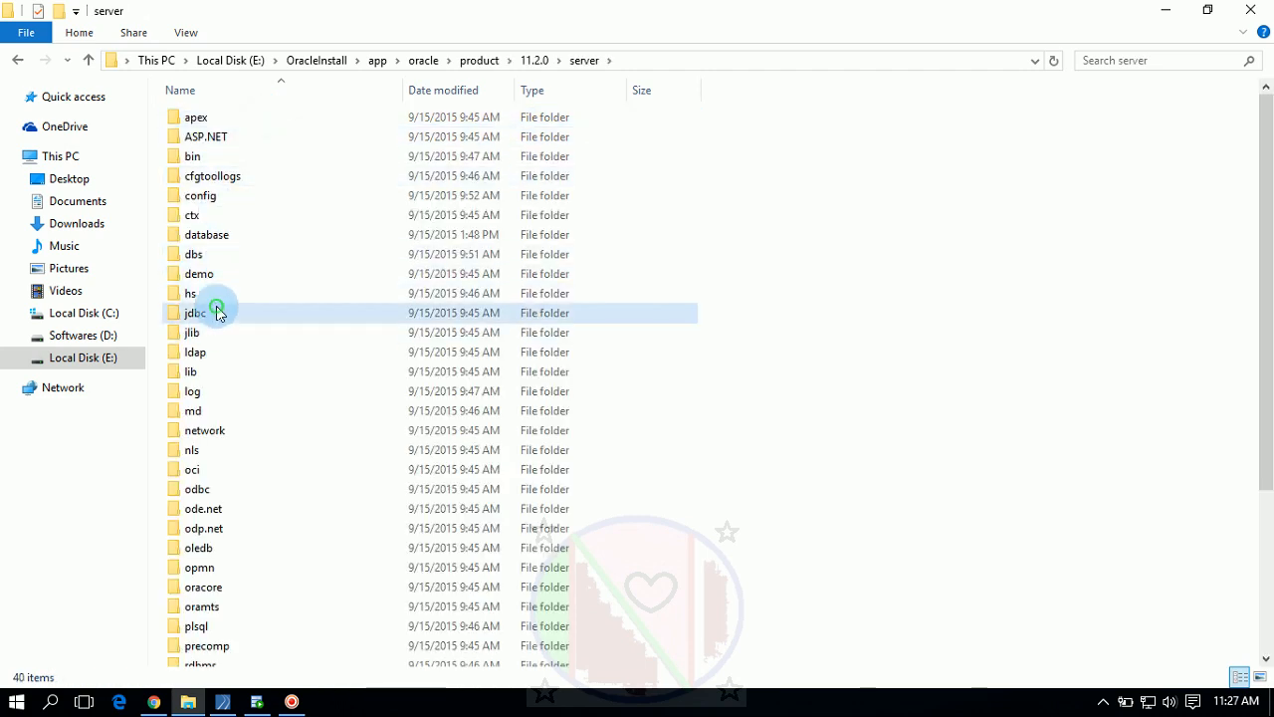
{"action": "double_click", "coordinate": [196, 312]}
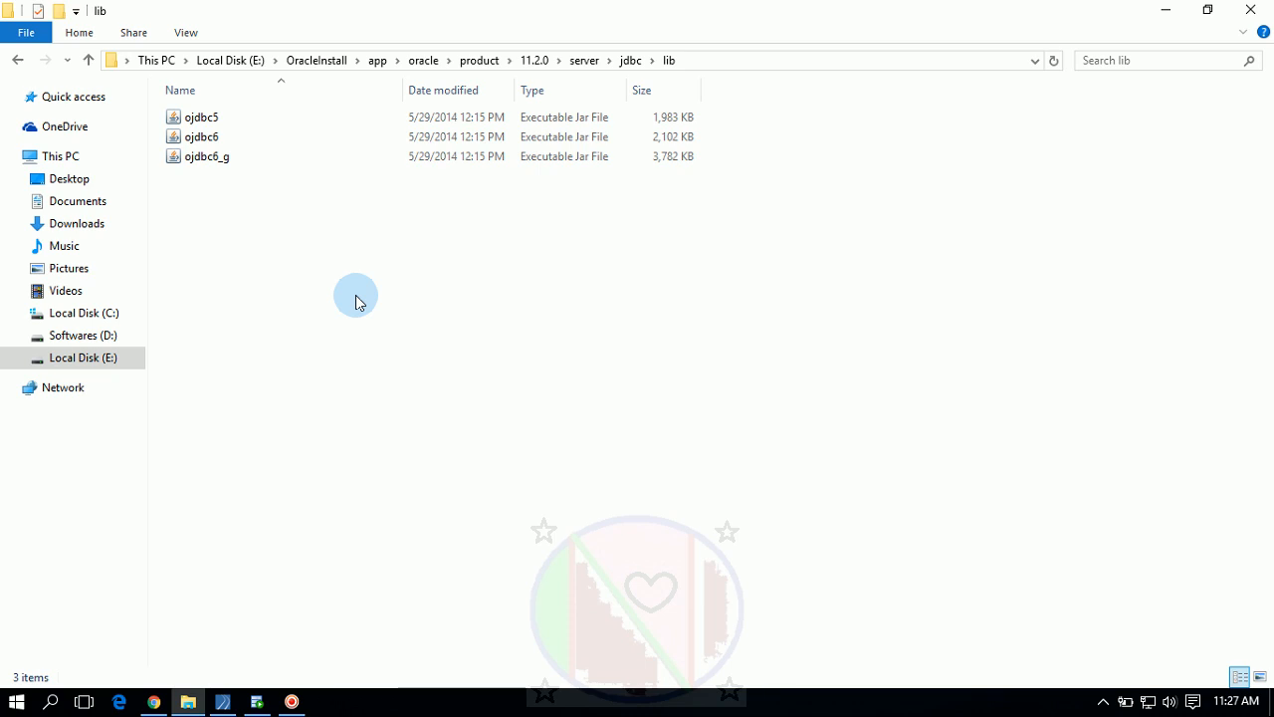
{"action": "mouse_move", "coordinate": [332, 292]}
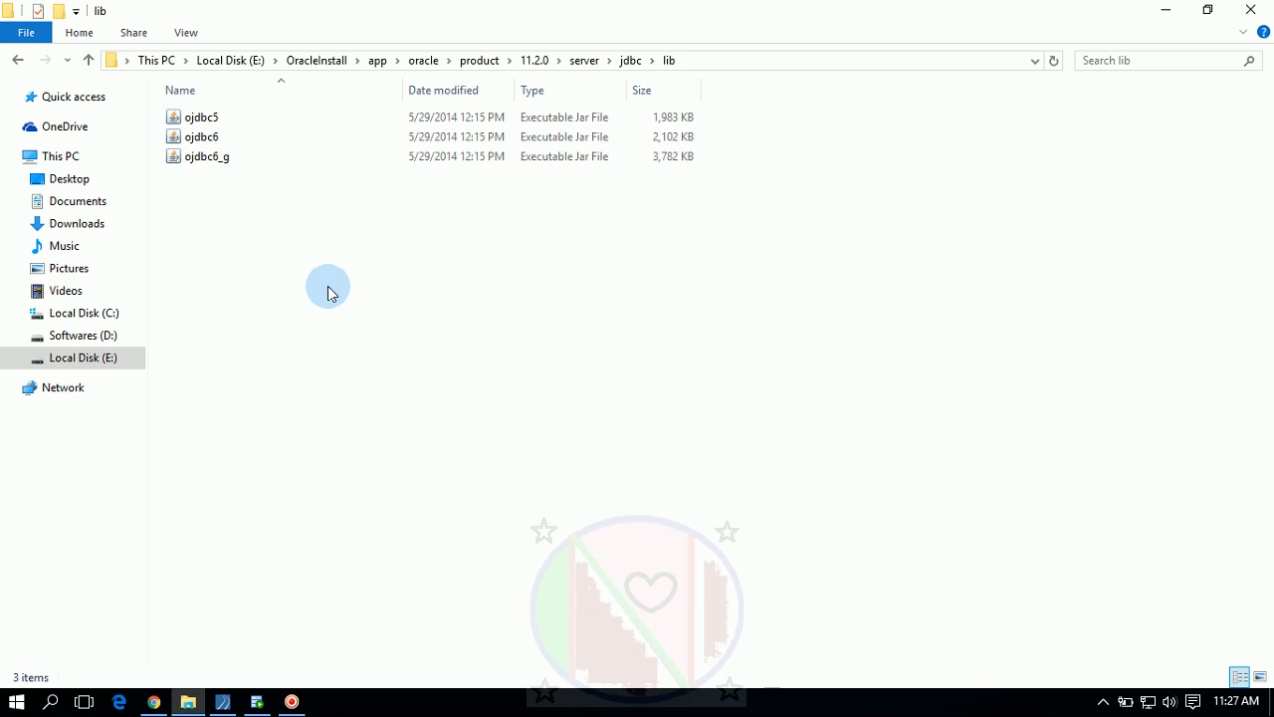
{"action": "mouse_move", "coordinate": [260, 270]}
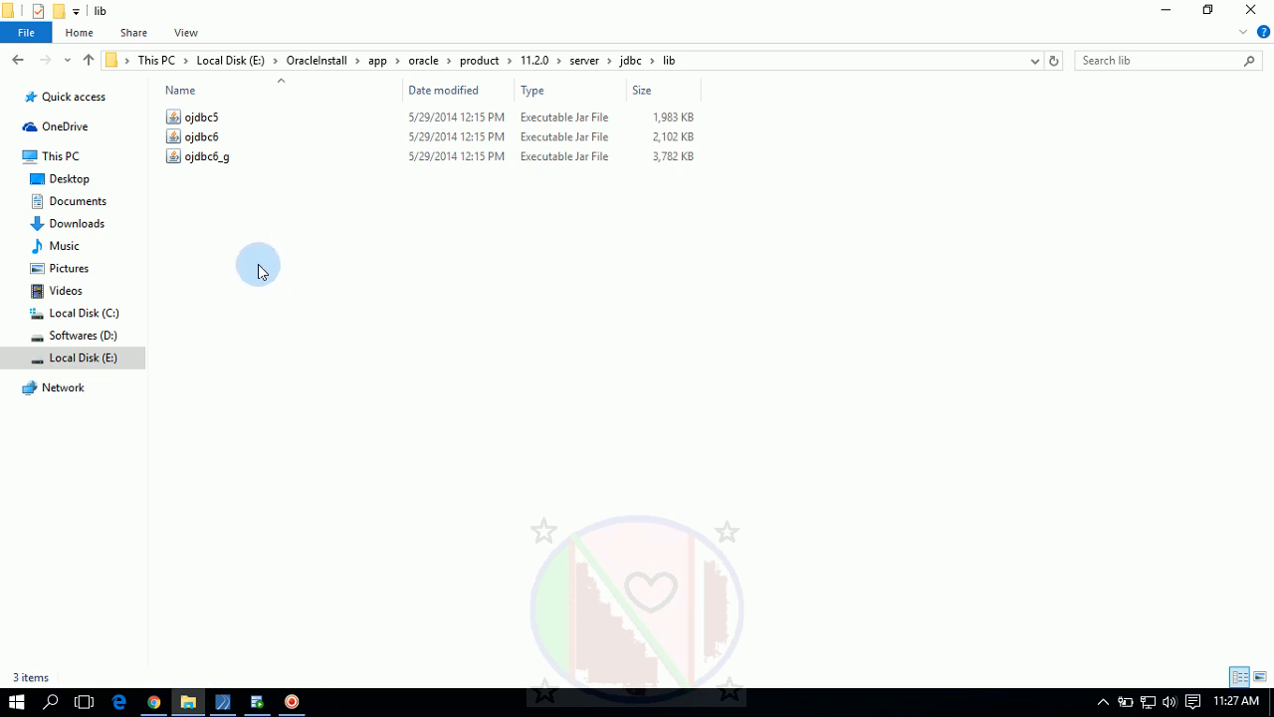
{"action": "key", "text": "ctrl+a"}
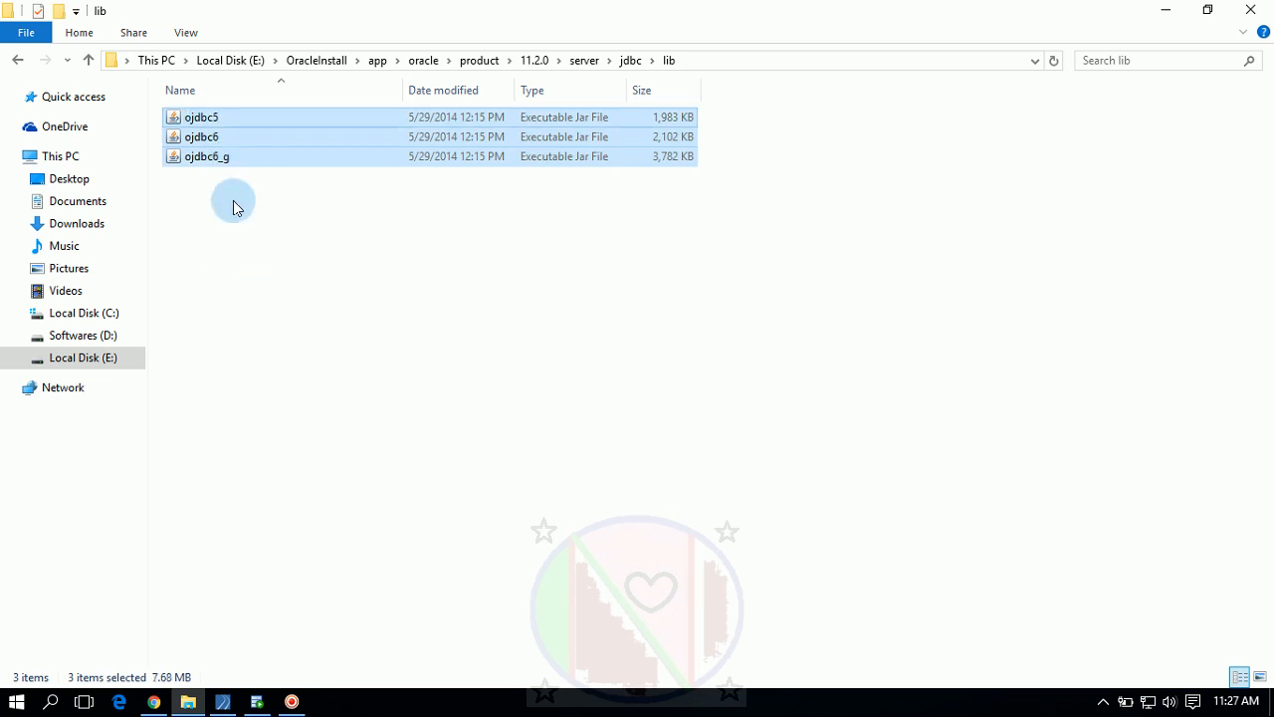
{"action": "mouse_move", "coordinate": [230, 217]}
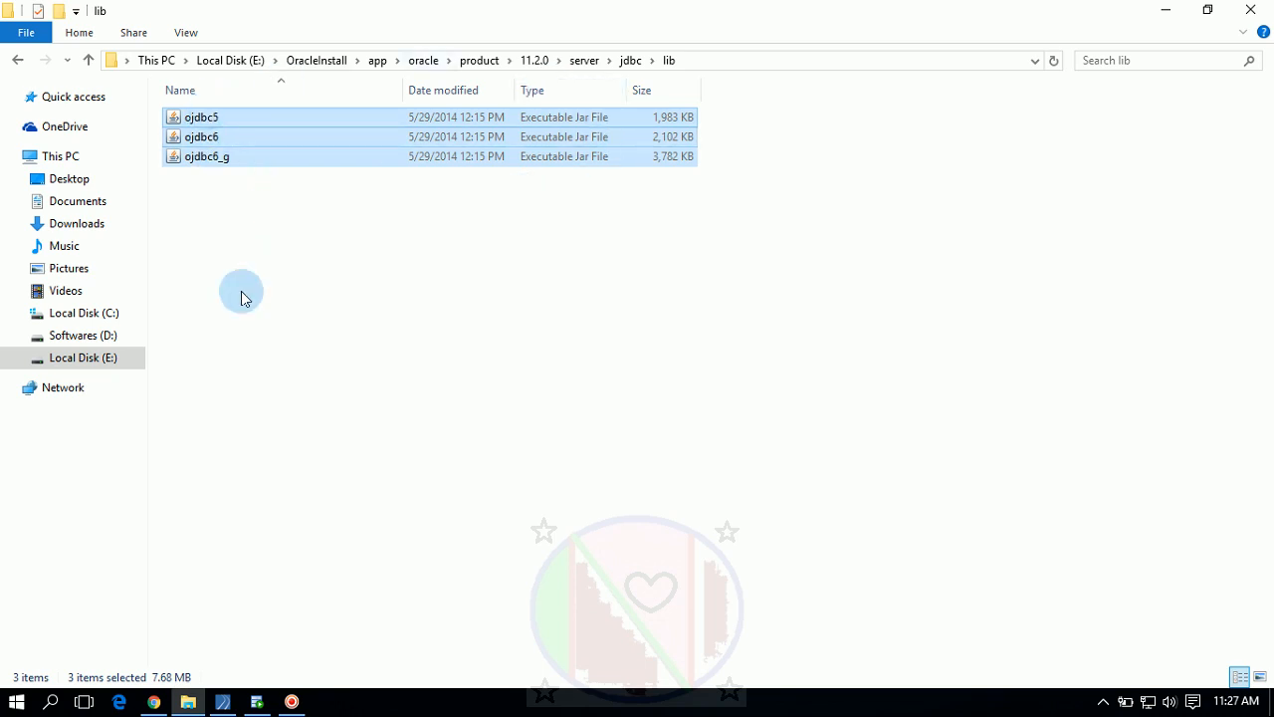
{"action": "mouse_move", "coordinate": [208, 305]}
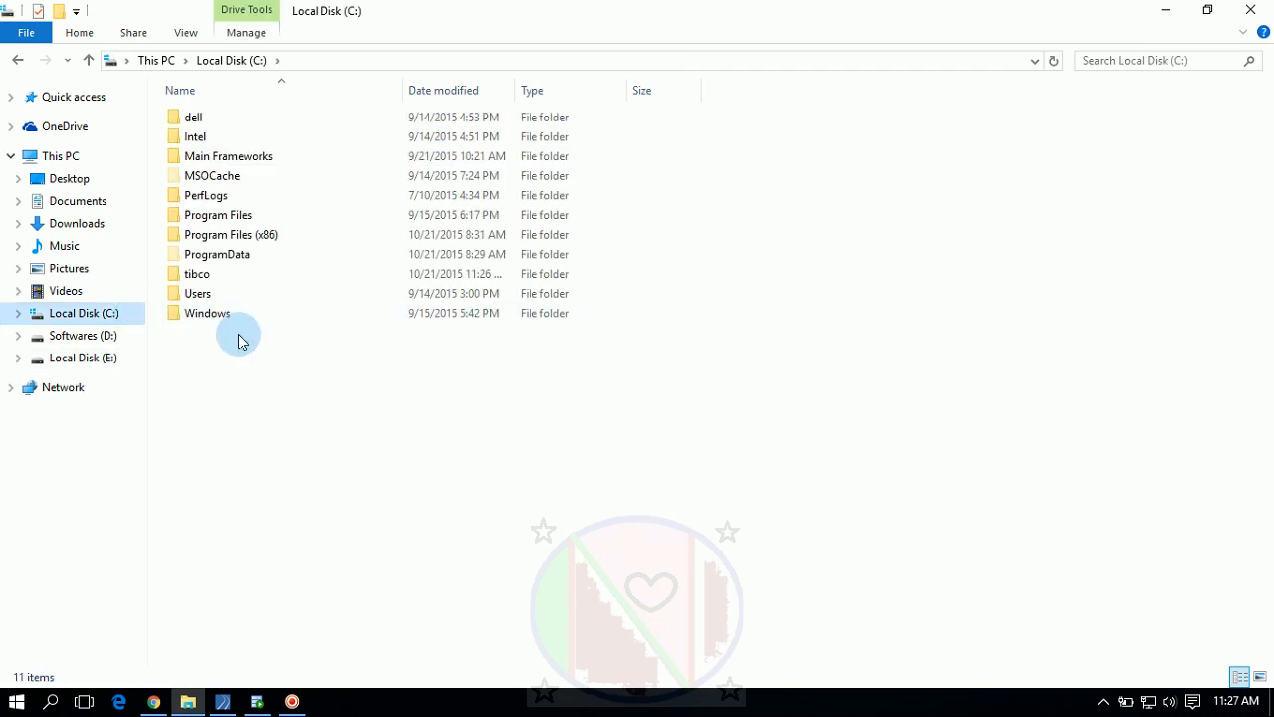
Browse to C:\tibco\tpcl\5.7\lib and scroll to the ojdbc5, ojdbc6 and ojdbc6_g jars
{"action": "left_click", "coordinate": [197, 274]}
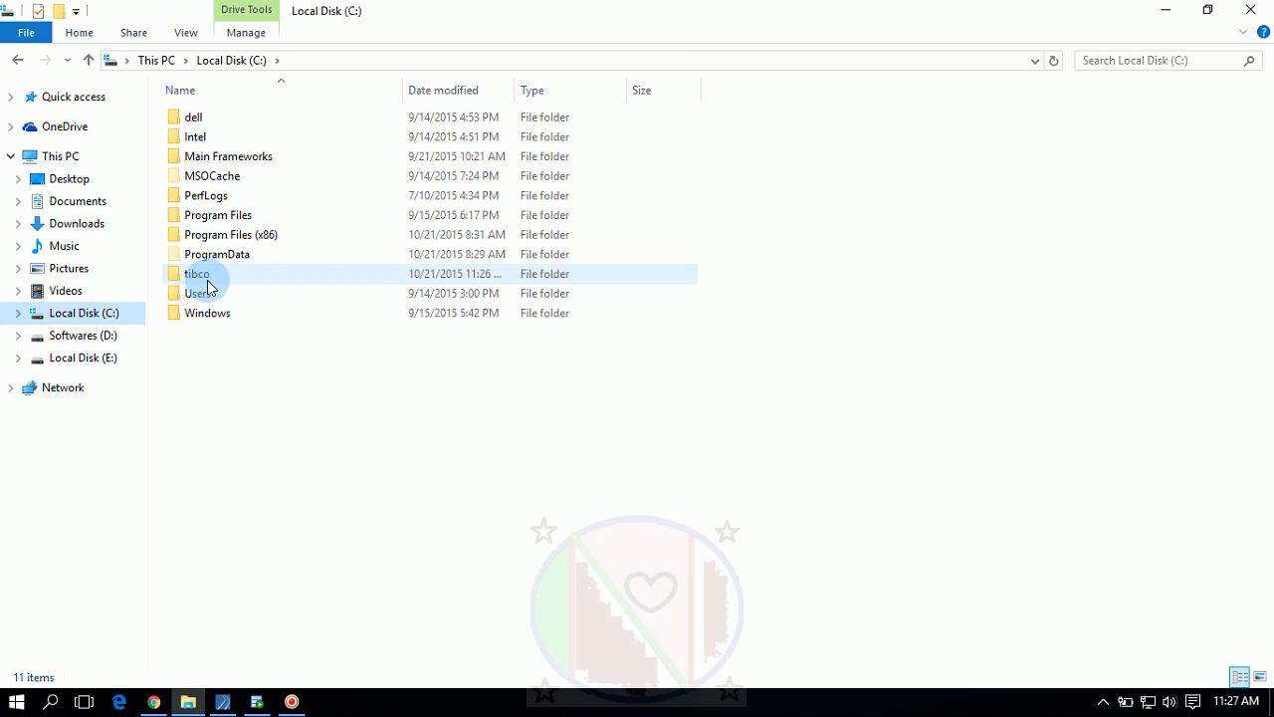
{"action": "mouse_move", "coordinate": [219, 284]}
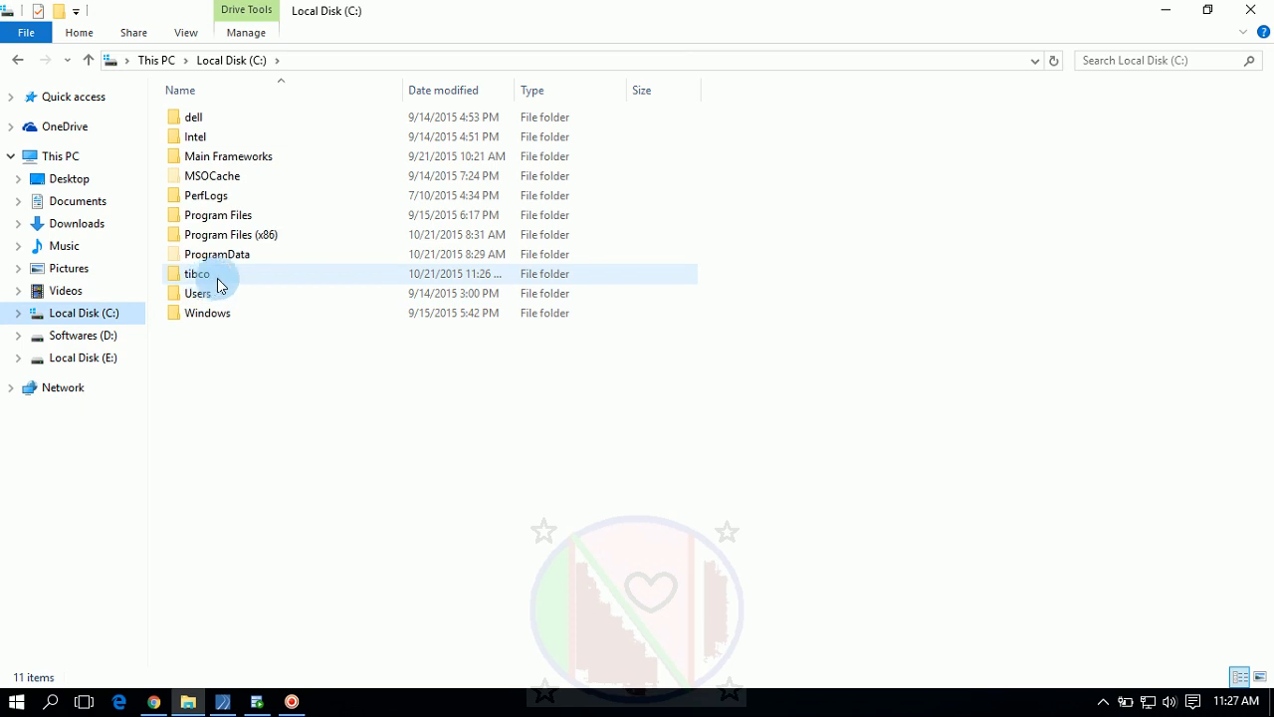
{"action": "double_click", "coordinate": [197, 273]}
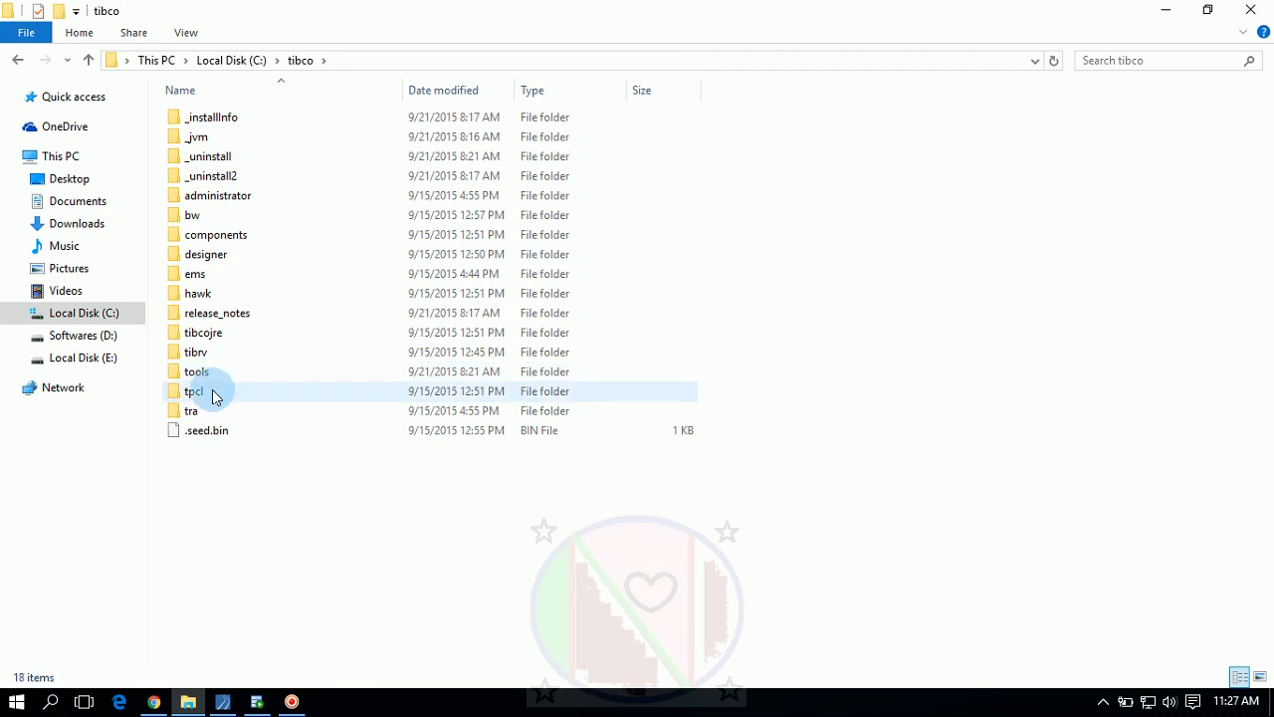
{"action": "double_click", "coordinate": [193, 391]}
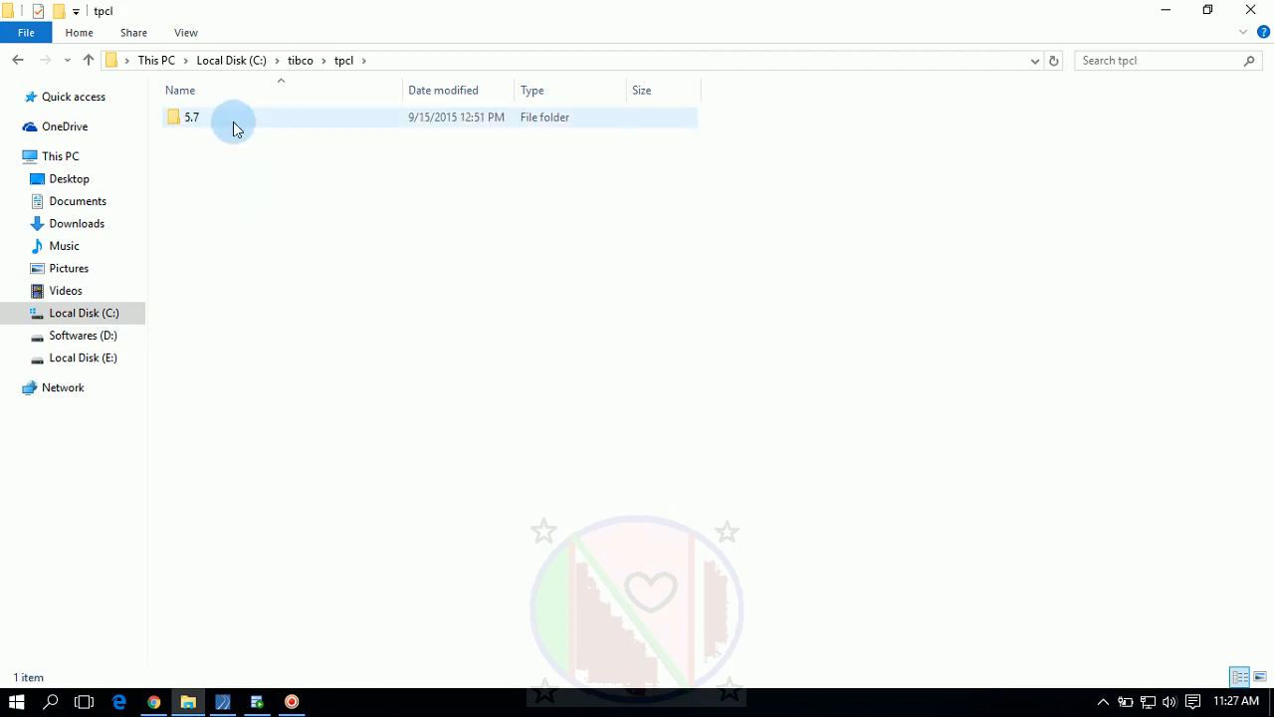
{"action": "double_click", "coordinate": [192, 116]}
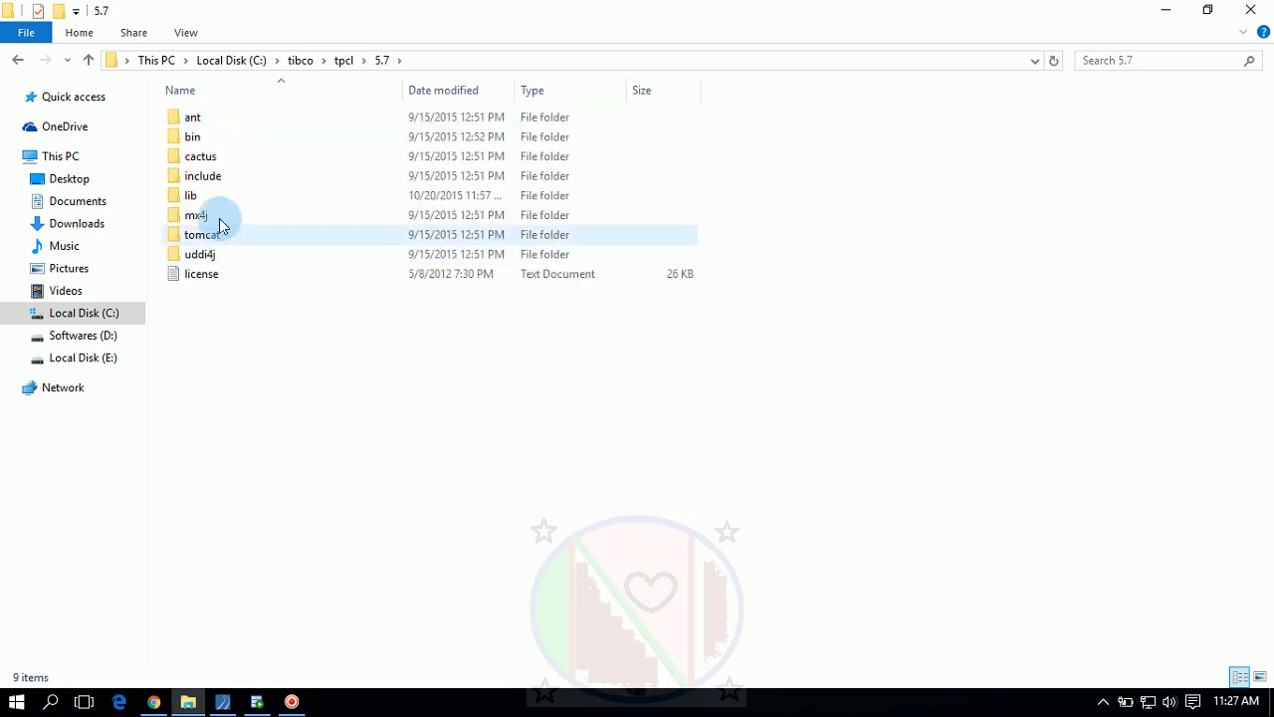
{"action": "double_click", "coordinate": [190, 195]}
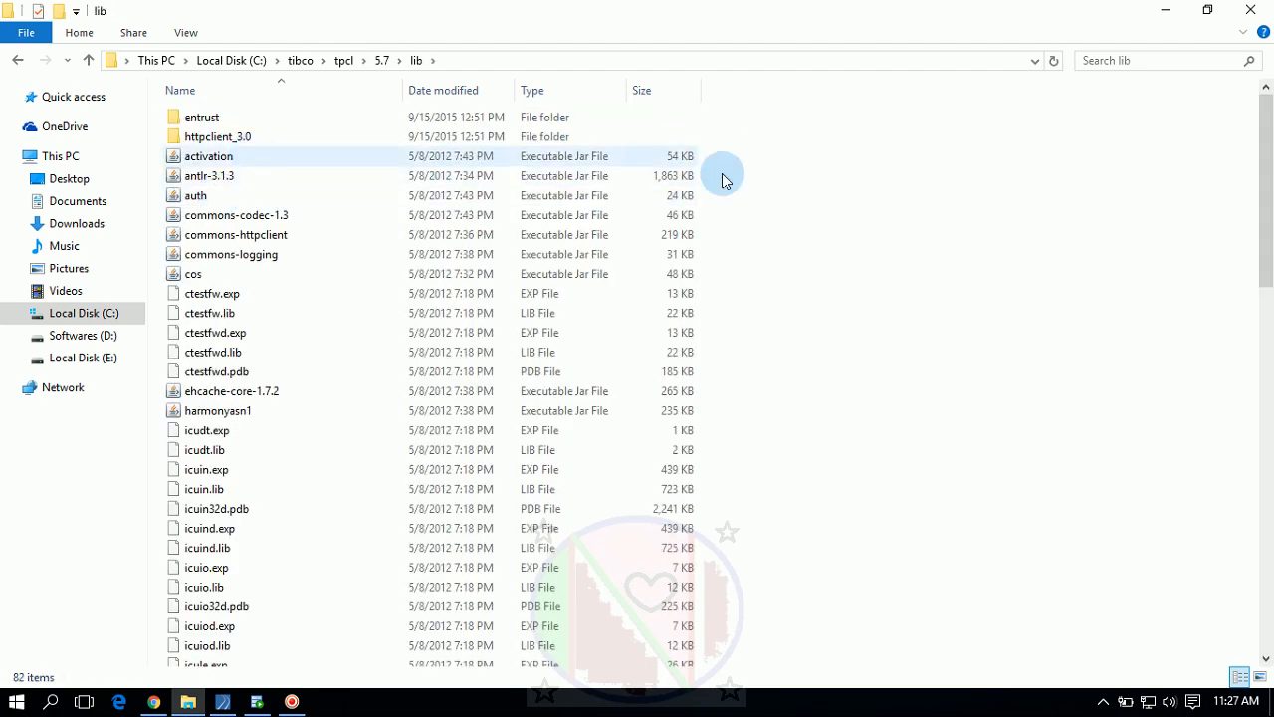
{"action": "scroll", "scroll_direction": "down", "scroll_amount": 3}
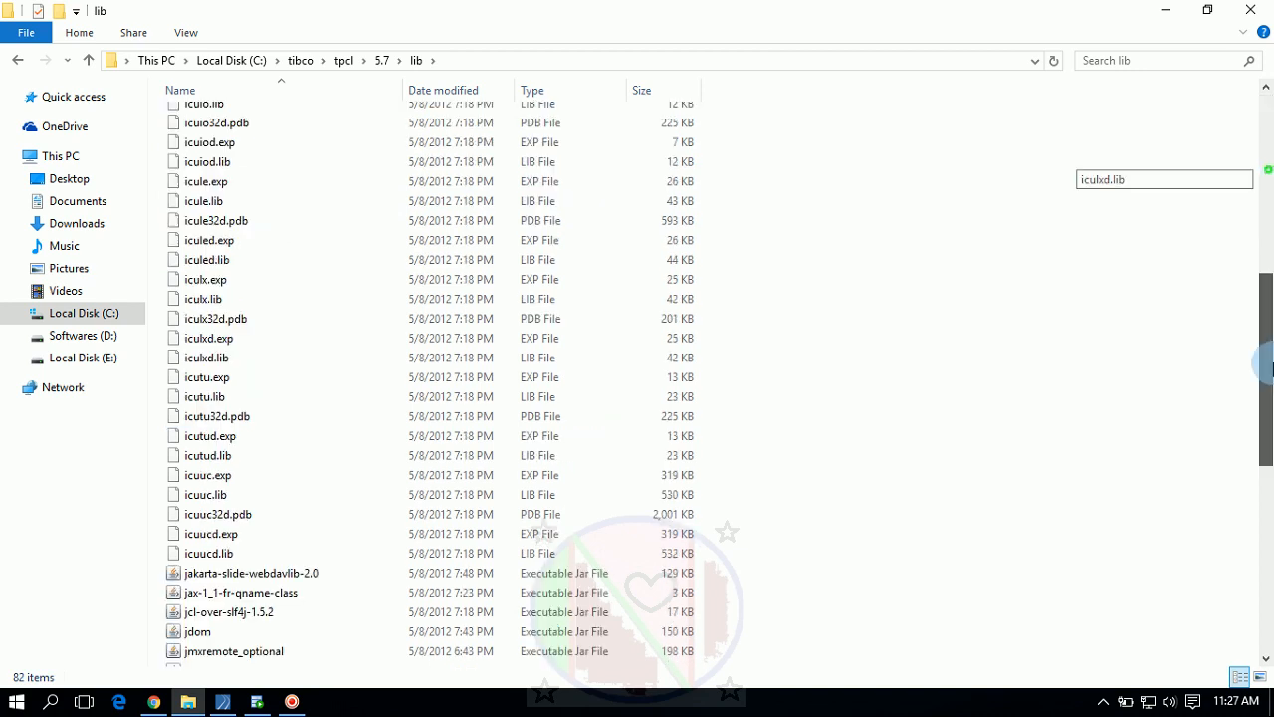
{"action": "scroll", "scroll_direction": "down", "scroll_amount": 3}
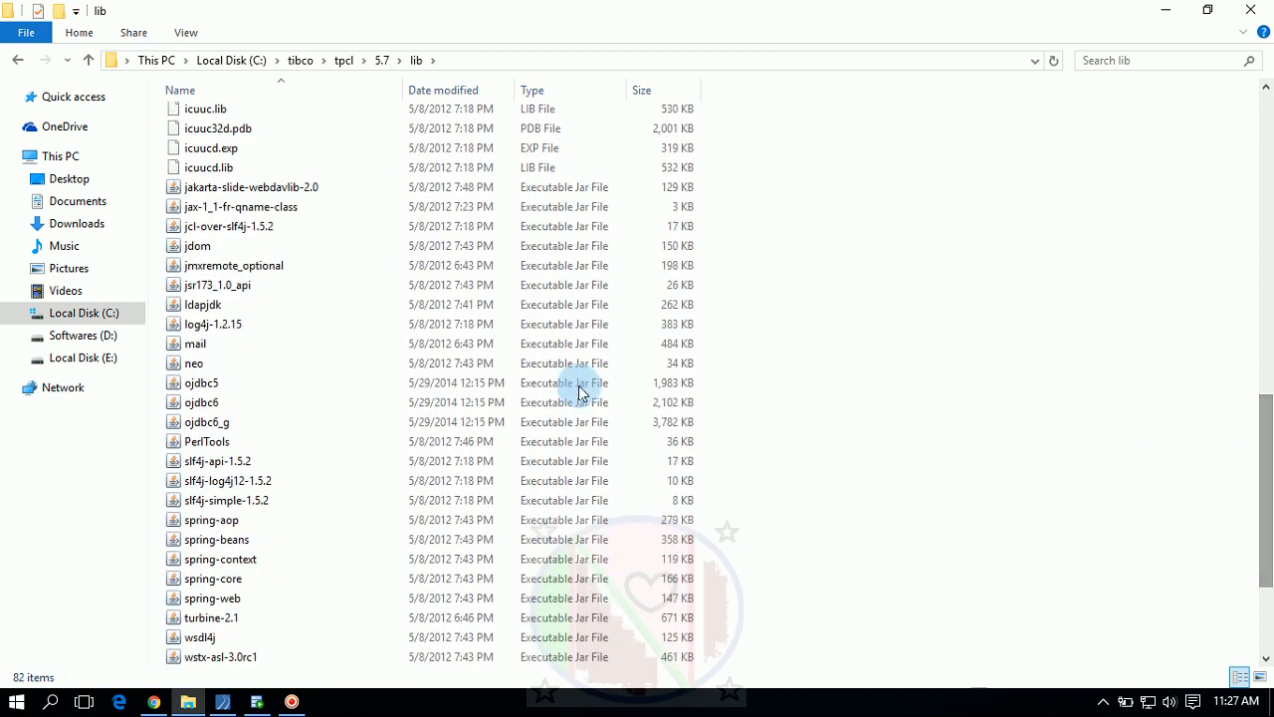
{"action": "left_click", "coordinate": [202, 383]}
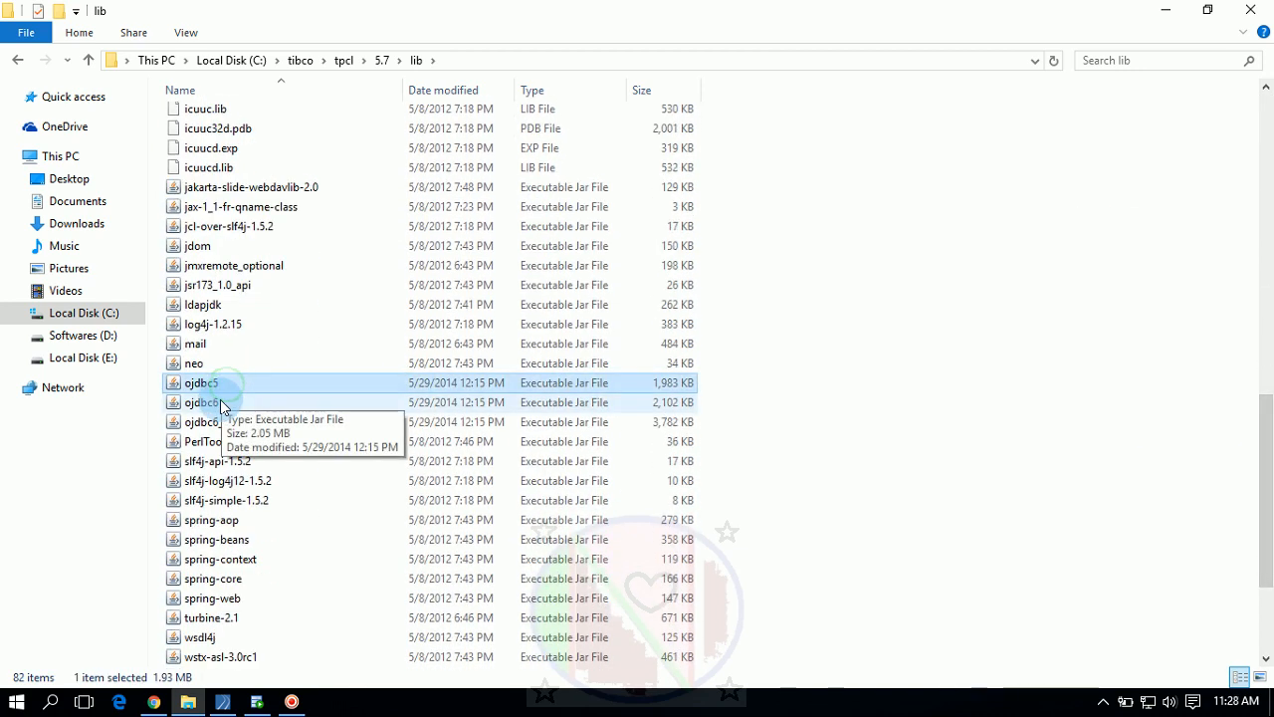
{"action": "left_click", "coordinate": [201, 402]}
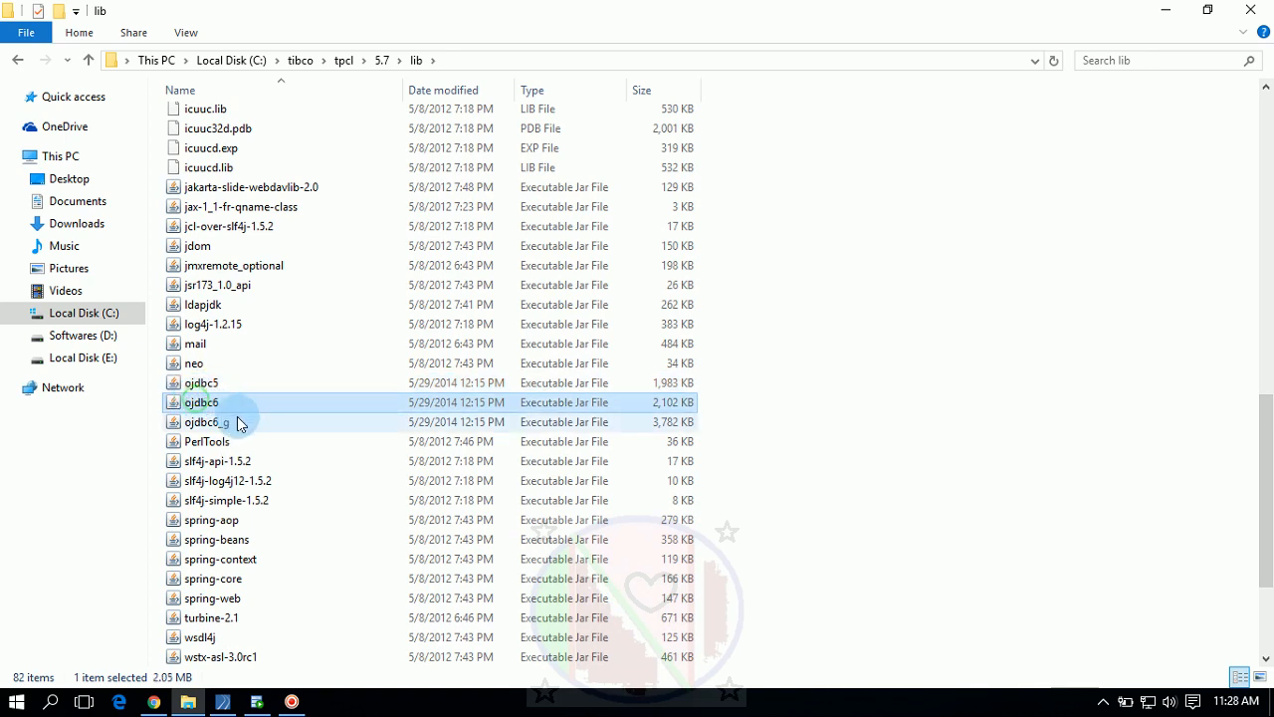
{"action": "left_click", "coordinate": [204, 422]}
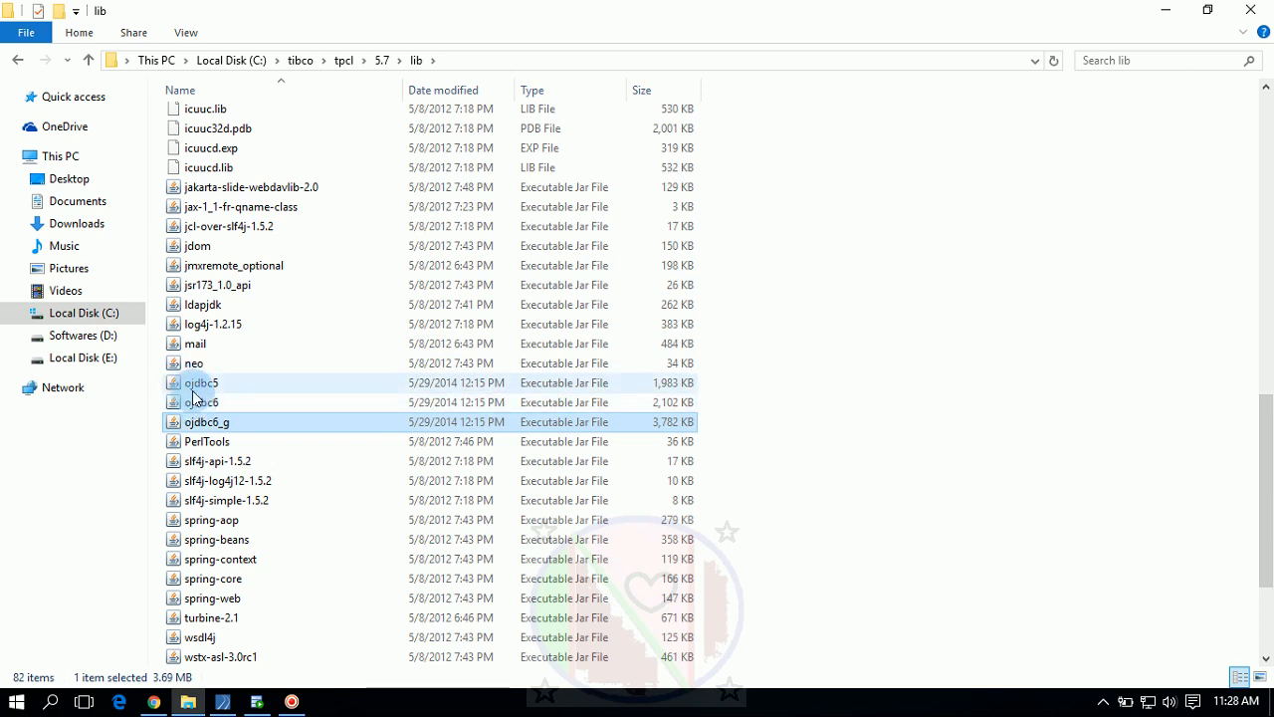
{"action": "mouse_move", "coordinate": [210, 401]}
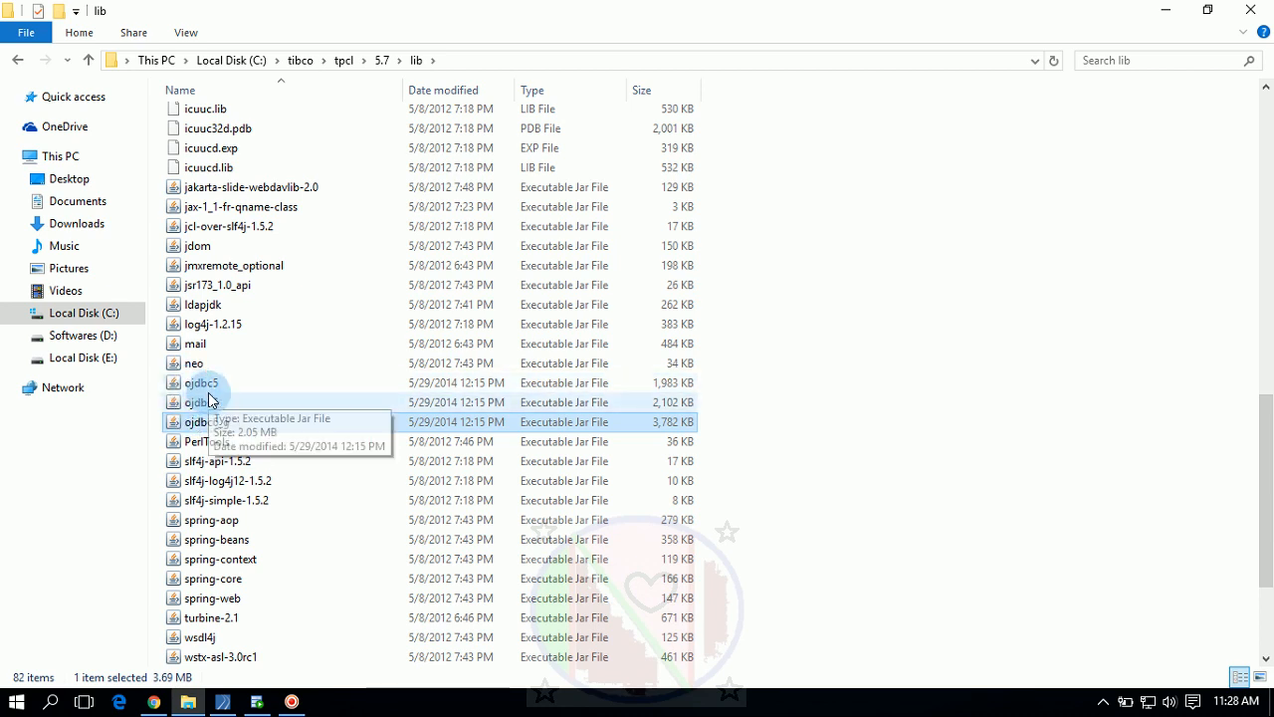
{"action": "mouse_move", "coordinate": [209, 387]}
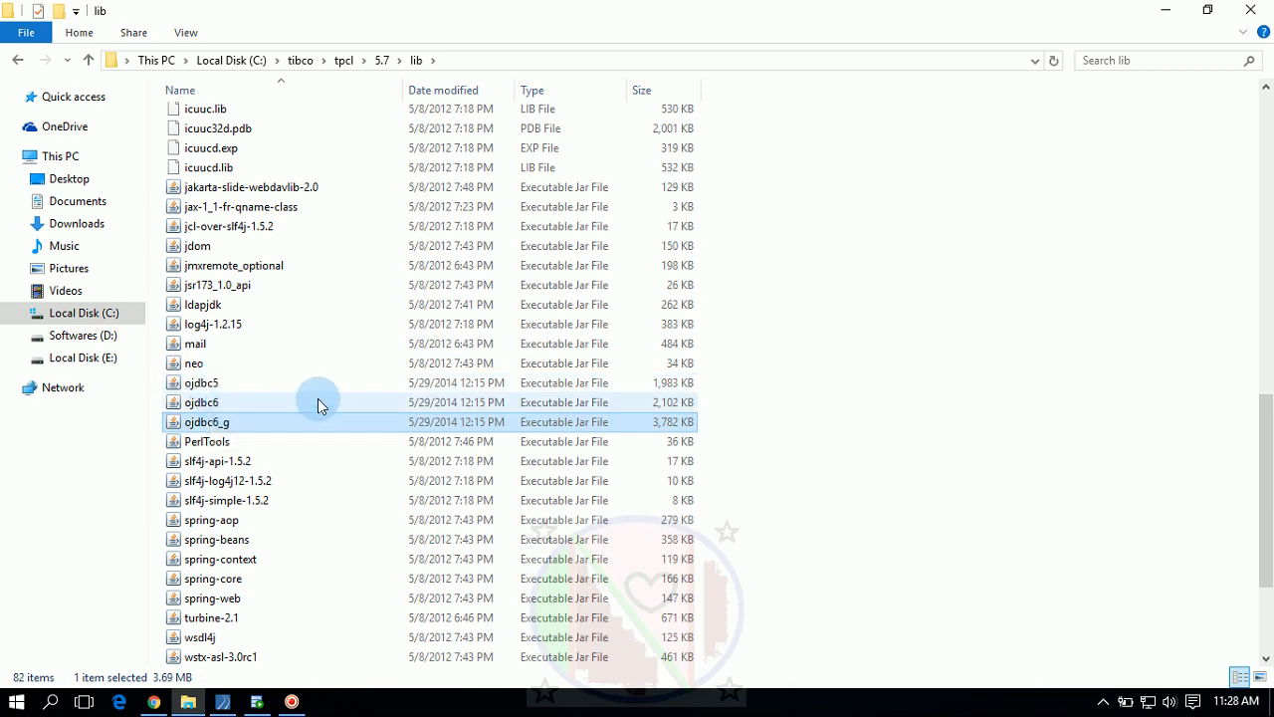
{"action": "mouse_move", "coordinate": [740, 421]}
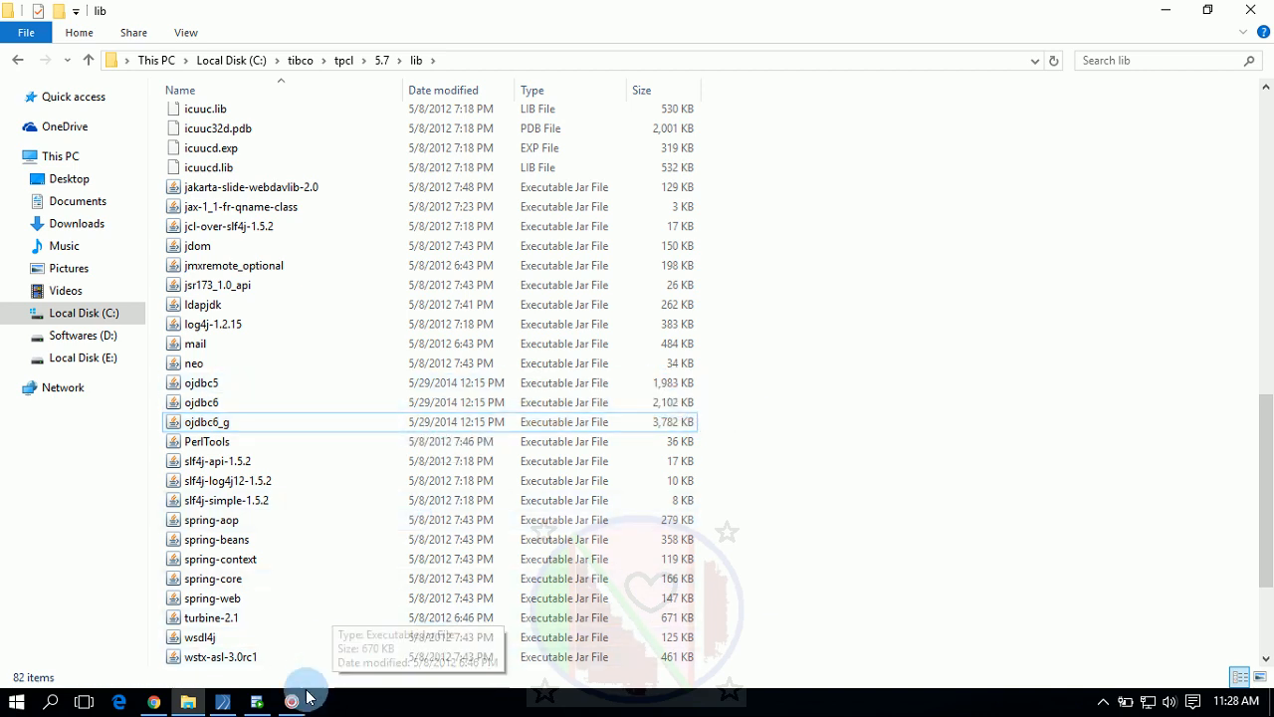
{"action": "left_click", "coordinate": [296, 700]}
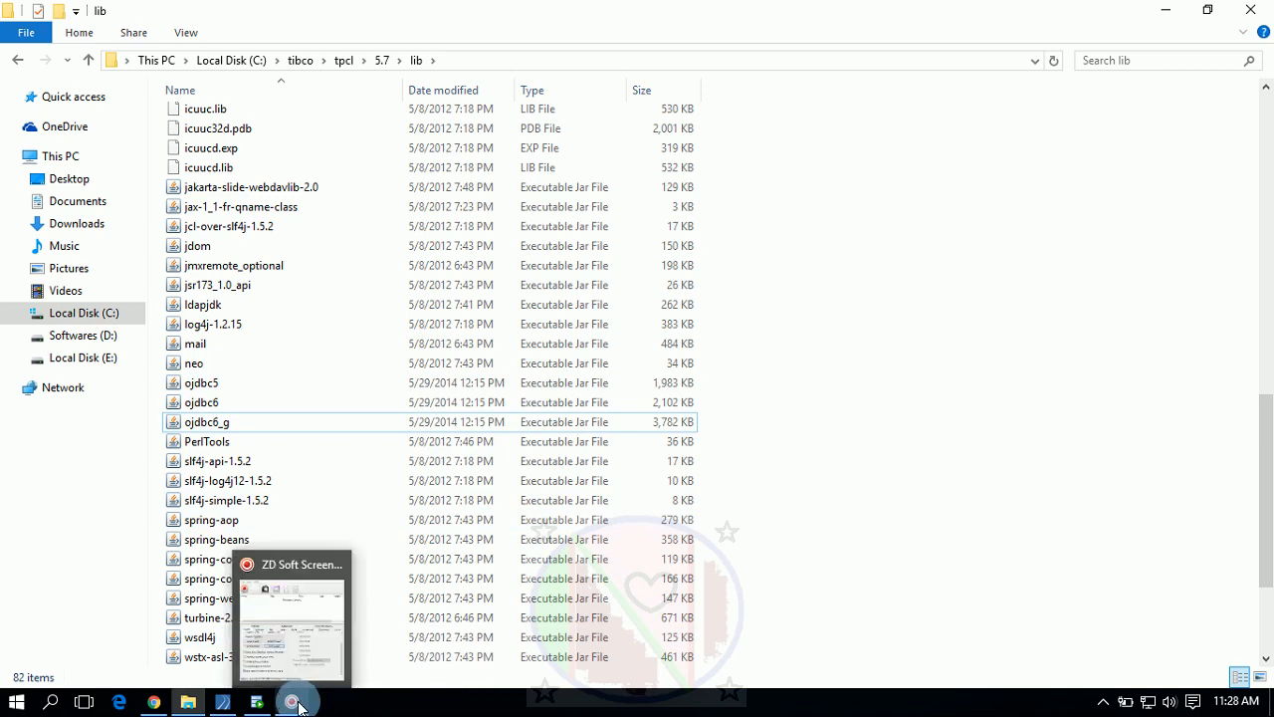